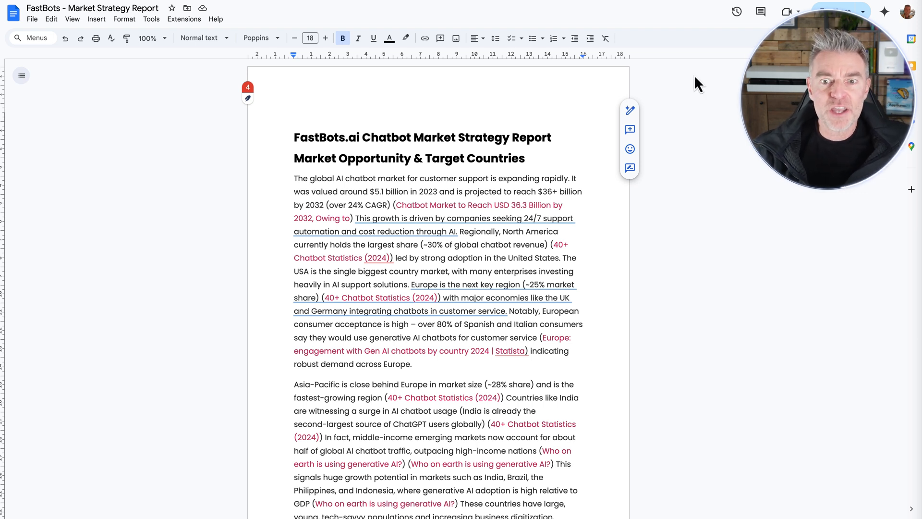
# Step: Scroll through the new chat while drafting the 2025 low-competition business-opportunities Deep Research prompt
pyautogui.scroll(-3)
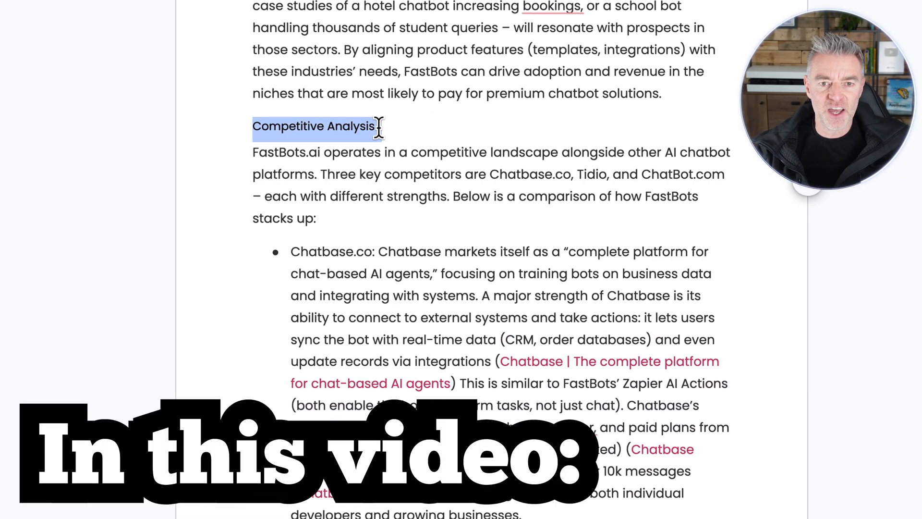
pyautogui.scroll(-3)
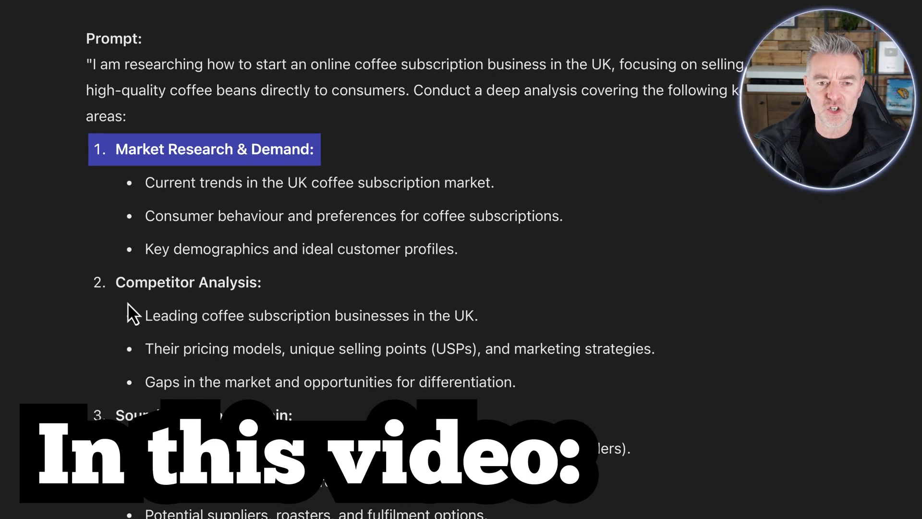
pyautogui.scroll(-3)
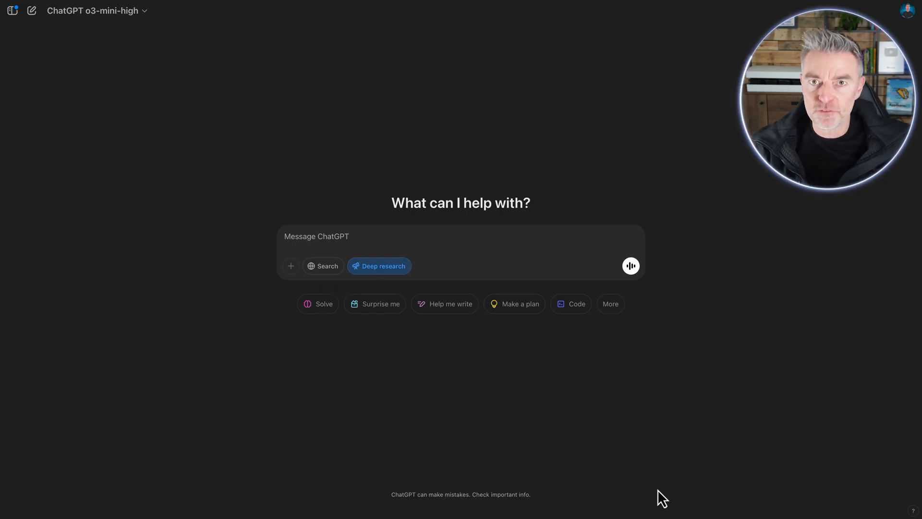
pyautogui.moveTo(729, 481)
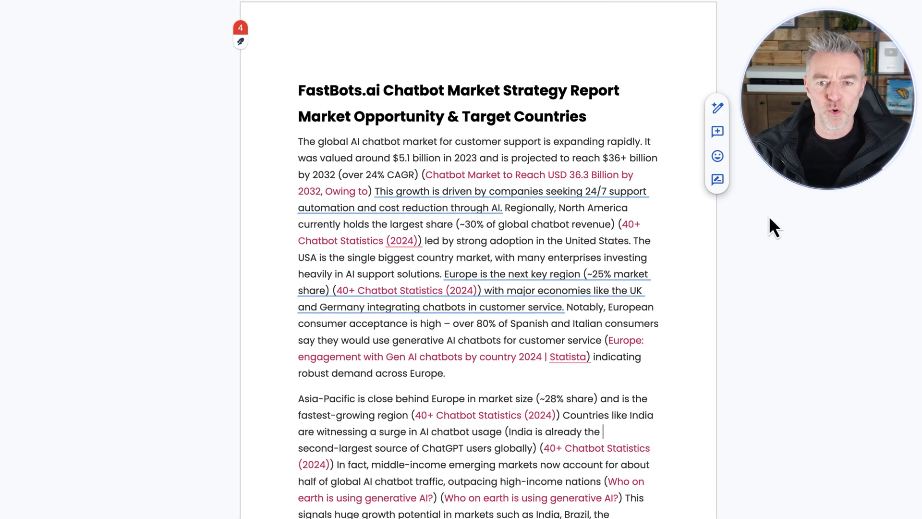
pyautogui.scroll(-3)
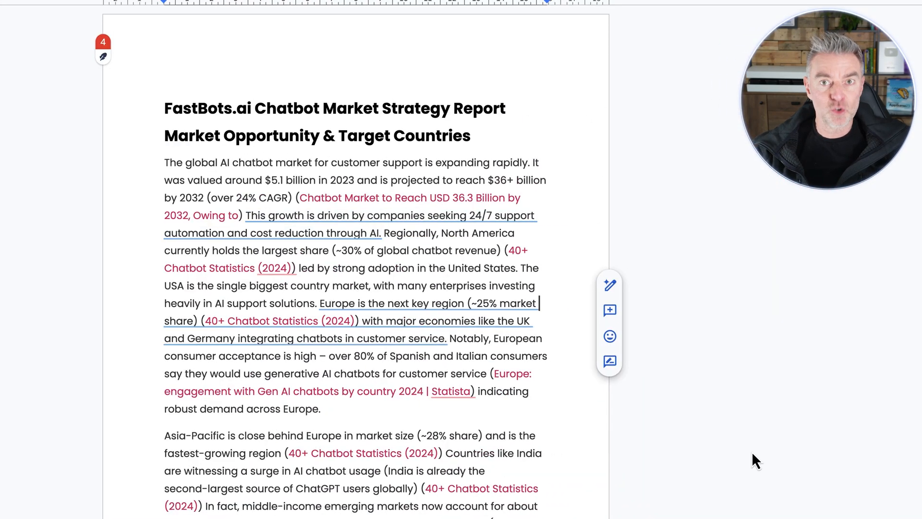
pyautogui.scroll(-3)
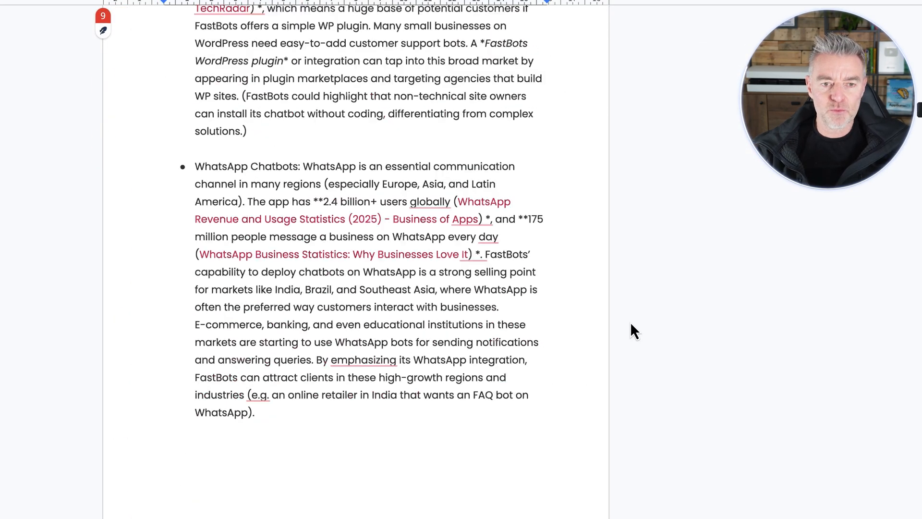
pyautogui.scroll(-3)
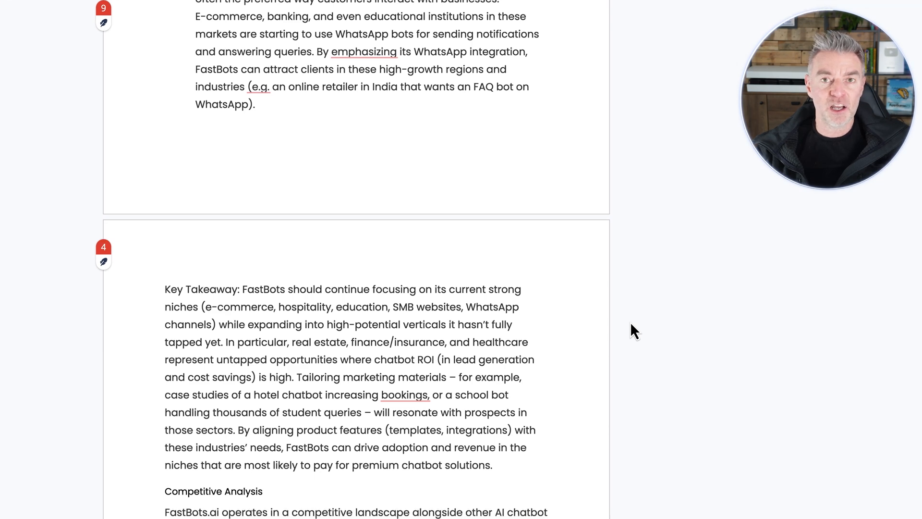
pyautogui.scroll(-3)
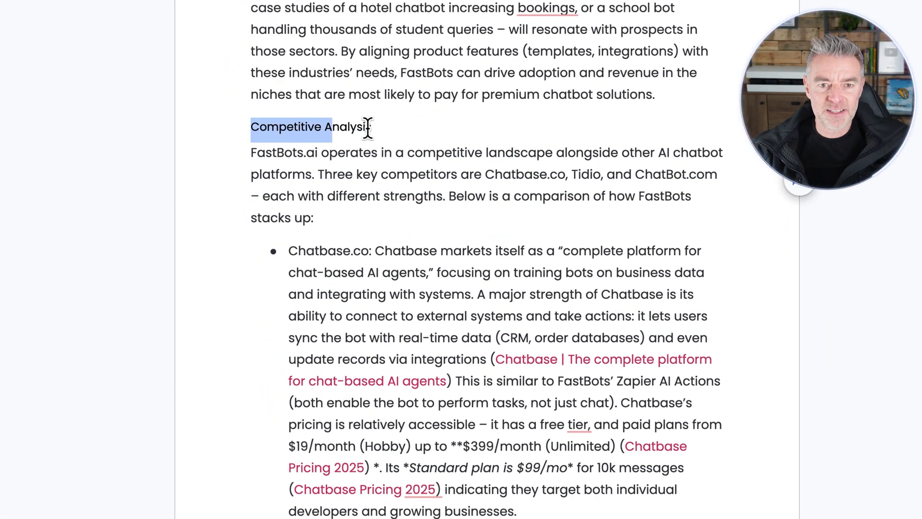
pyautogui.scroll(-3)
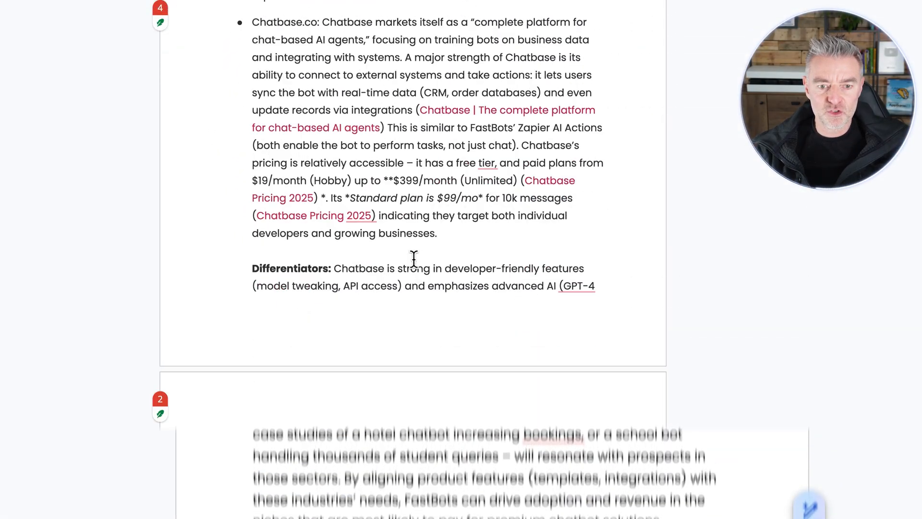
pyautogui.scroll(-3)
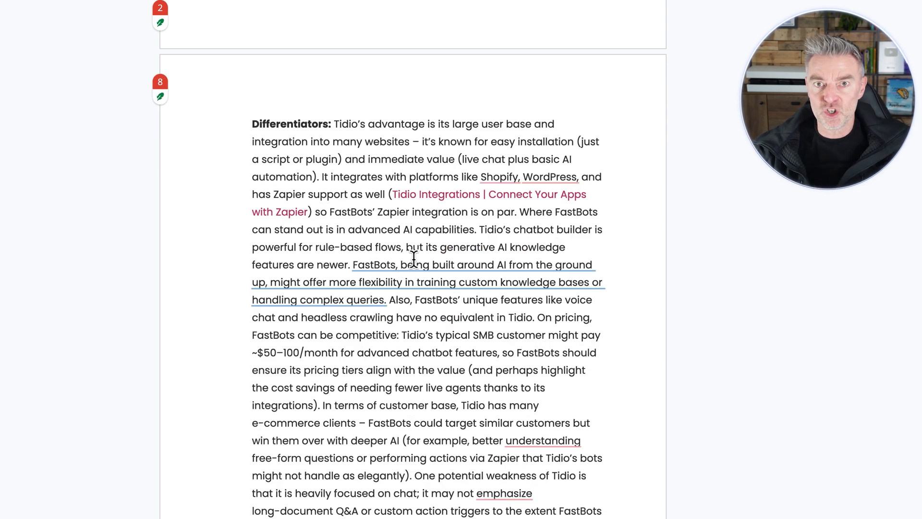
pyautogui.scroll(-3)
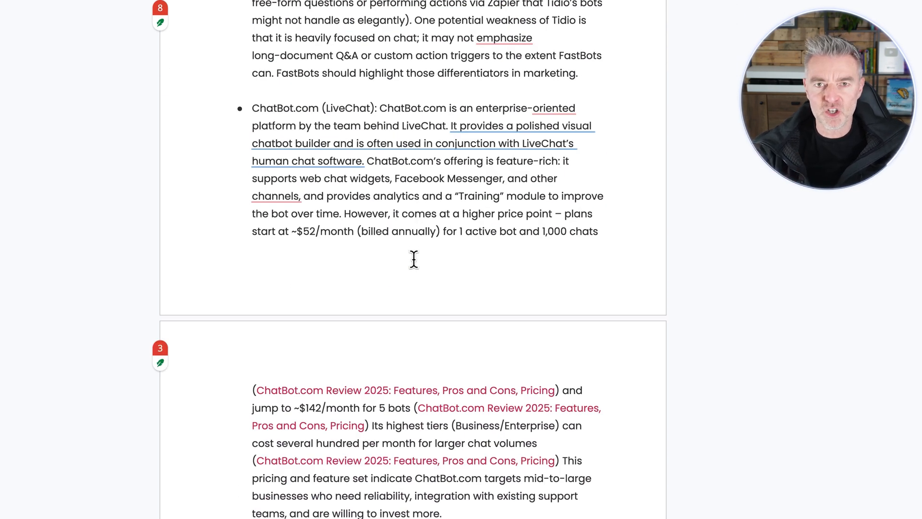
pyautogui.scroll(-3)
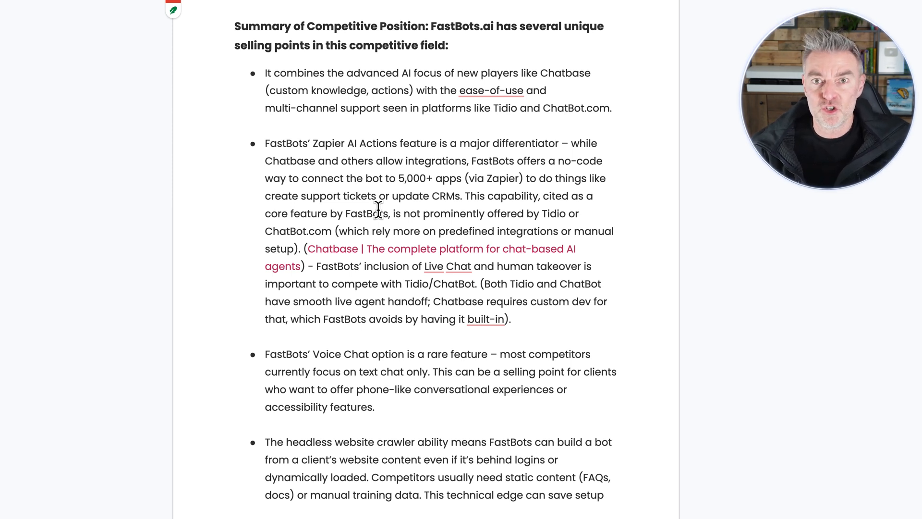
pyautogui.scroll(-3)
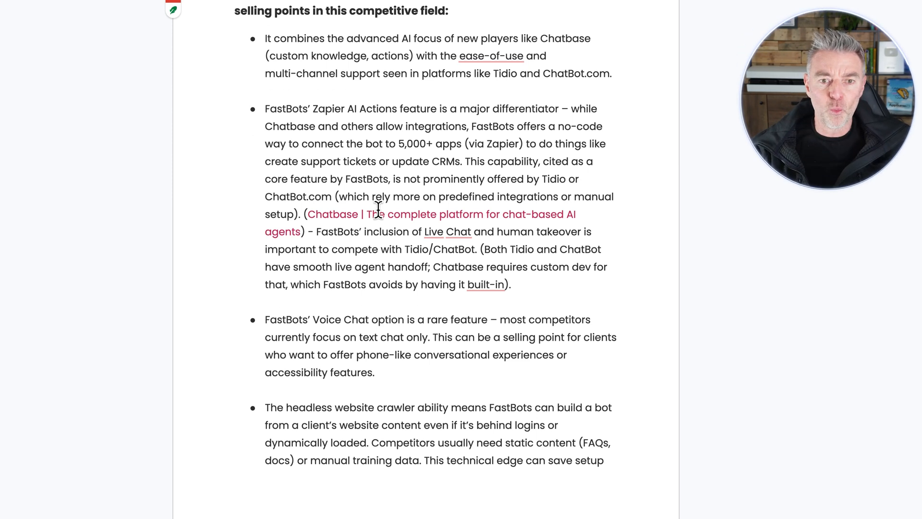
pyautogui.scroll(-3)
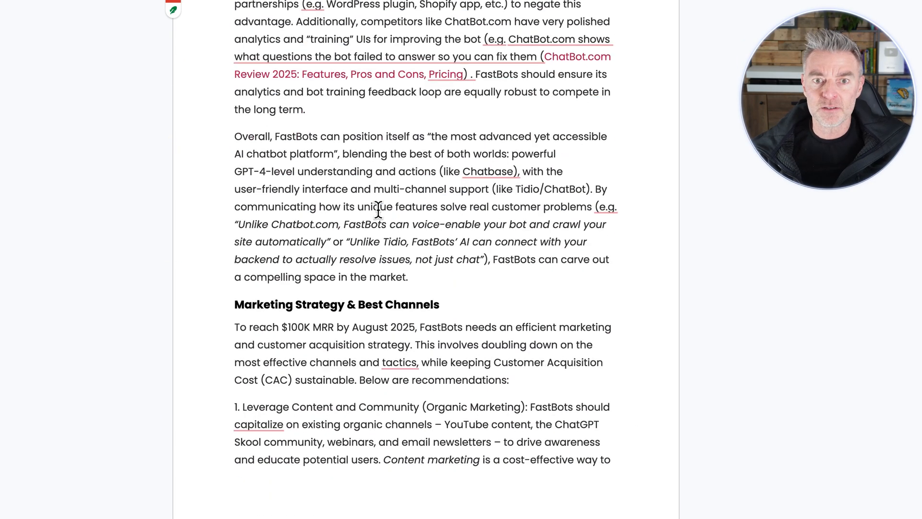
pyautogui.scroll(-3)
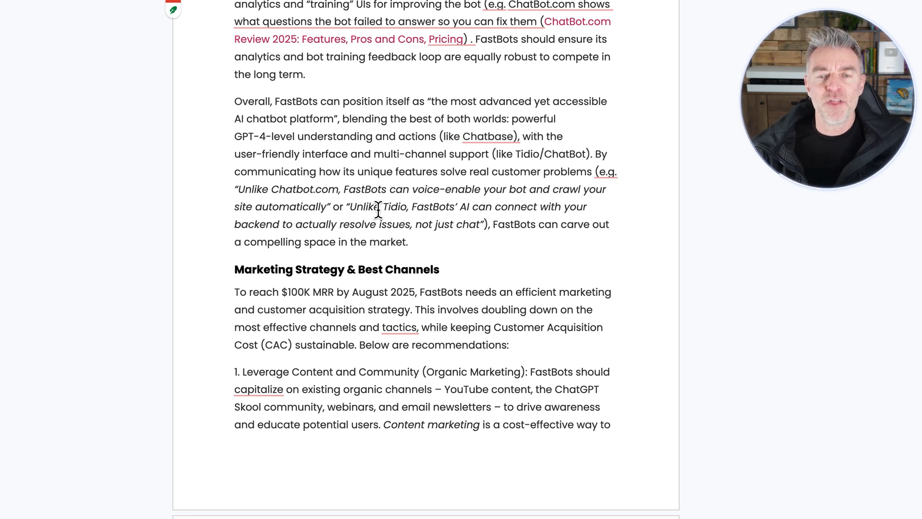
pyautogui.scroll(-3)
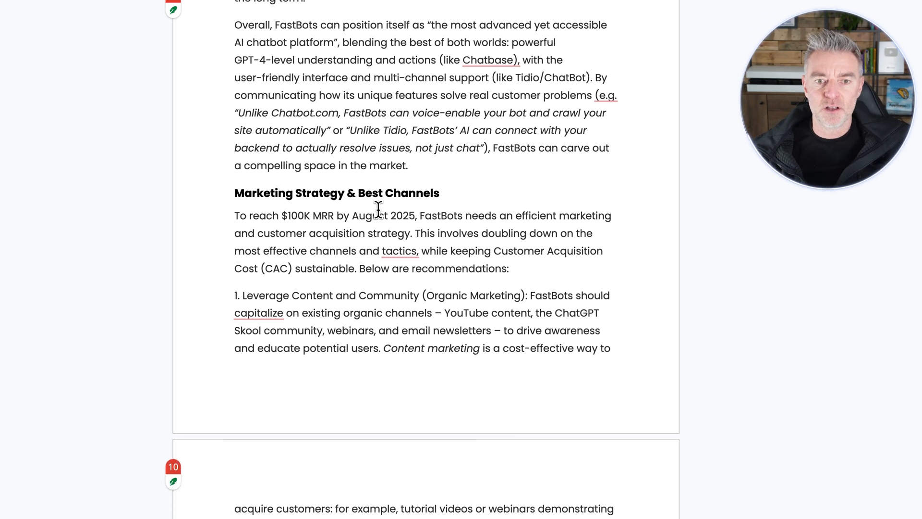
pyautogui.scroll(-3)
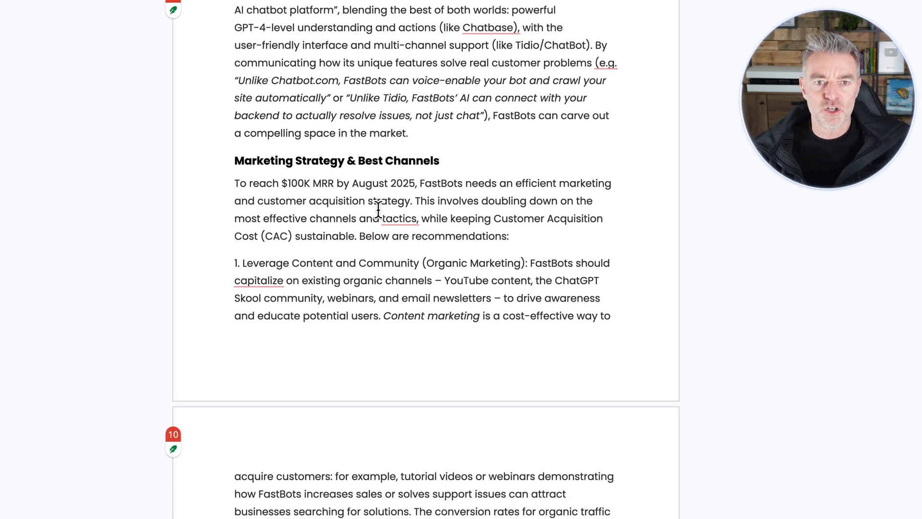
pyautogui.scroll(-3)
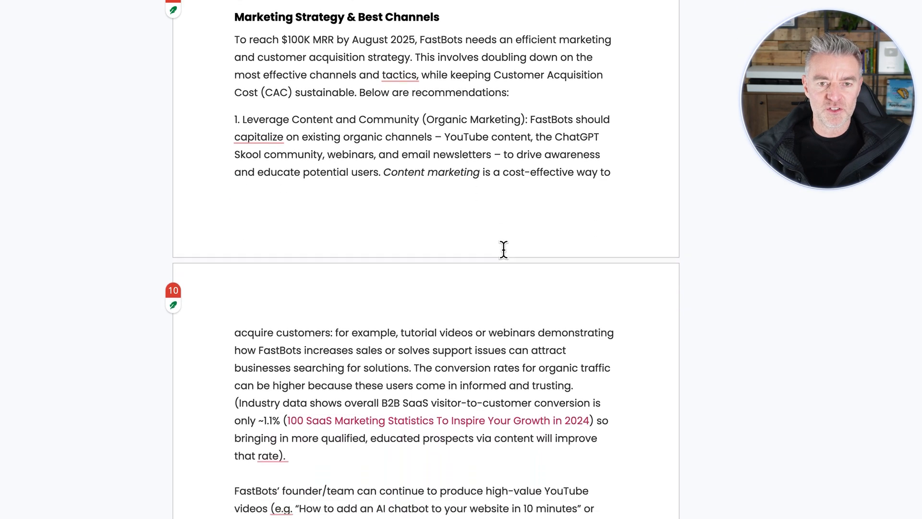
pyautogui.scroll(-3)
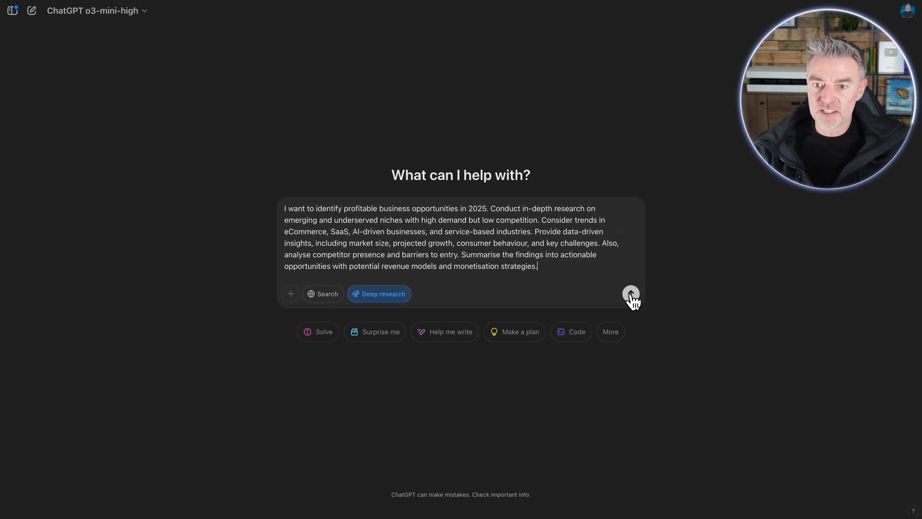
# Step: Send the prompt, review ChatGPT's clarifying questions, and begin answering with '1: Europe'
pyautogui.click(630, 294)
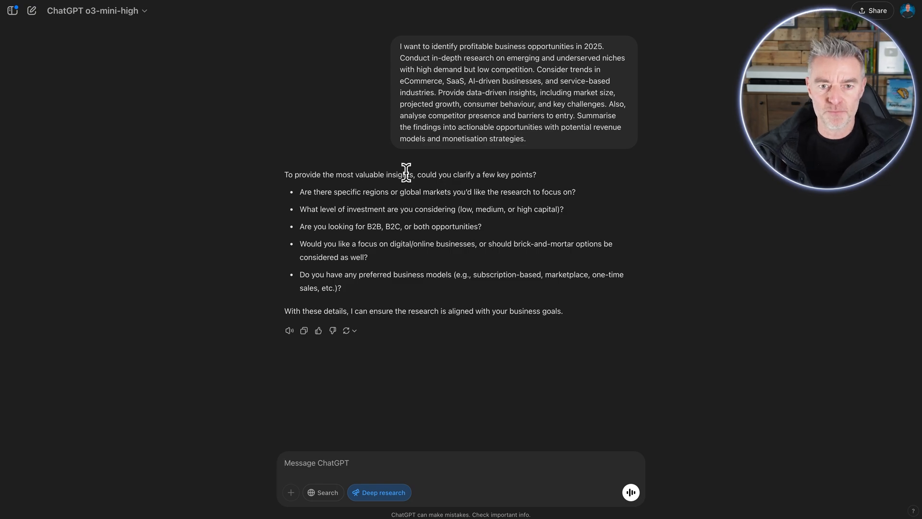
pyautogui.scroll(-3)
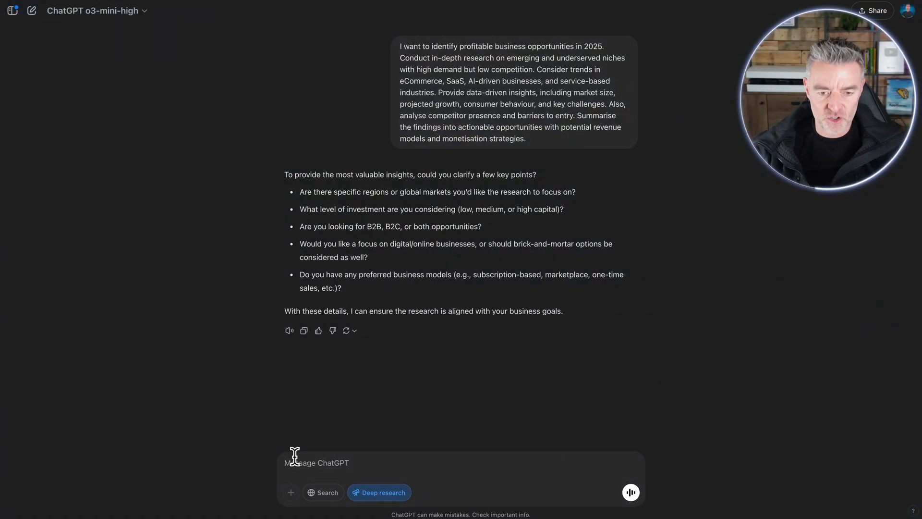
pyautogui.write('1:')
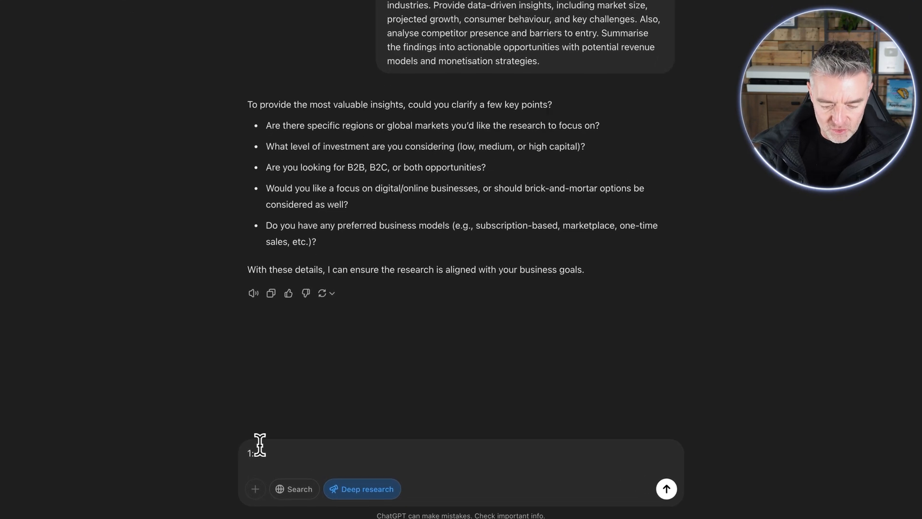
pyautogui.write('rope')
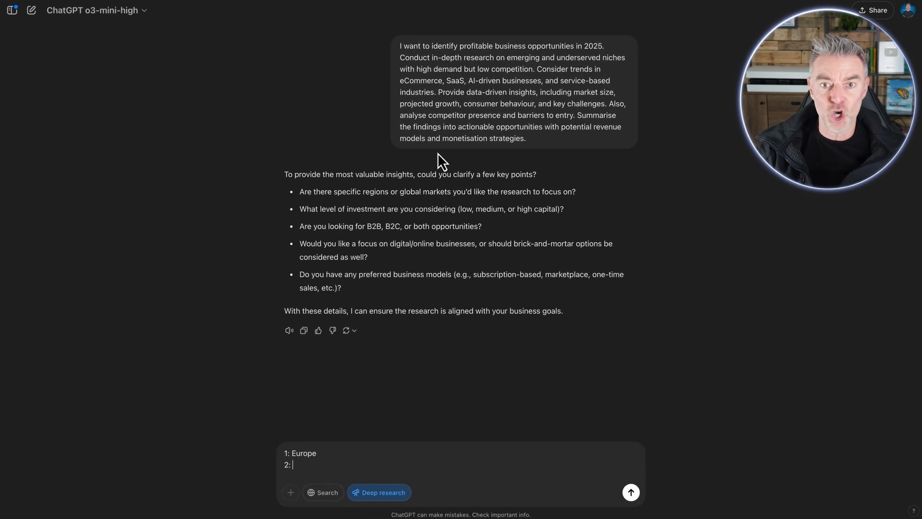
pyautogui.moveTo(350, 170)
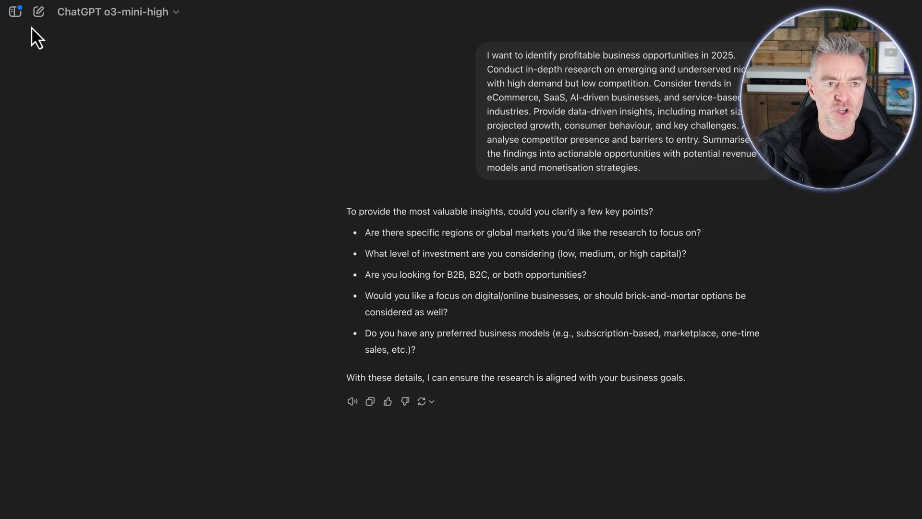
# Step: Reopen the earlier 'Online Coffee Subscription Research' chat from the conversation list
pyautogui.click(15, 11)
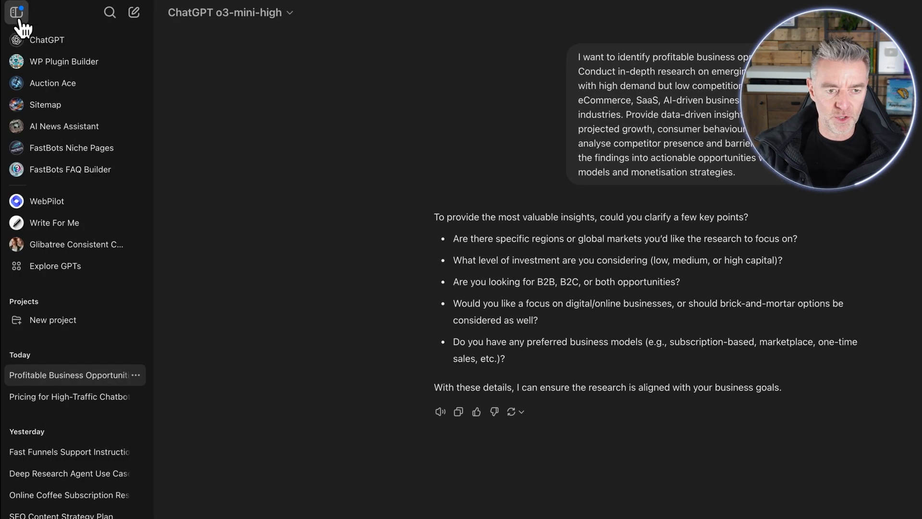
pyautogui.moveTo(213, 356)
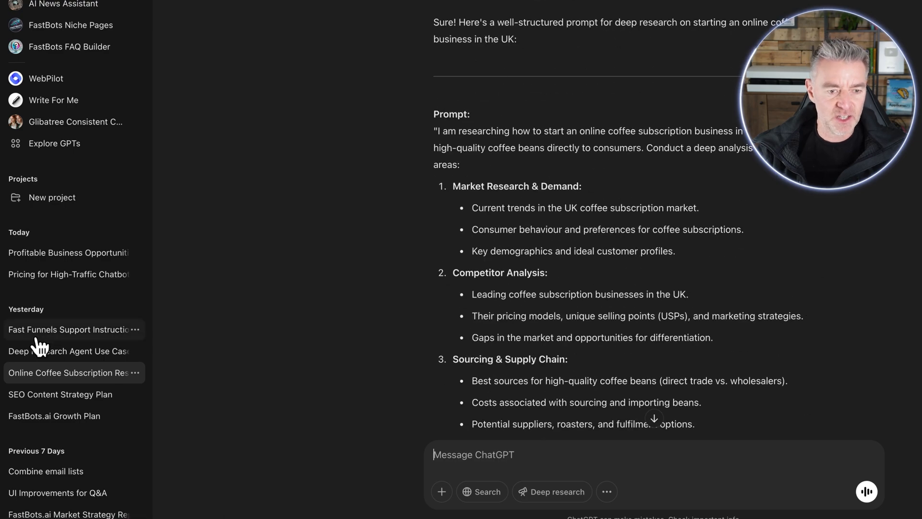
pyautogui.click(67, 350)
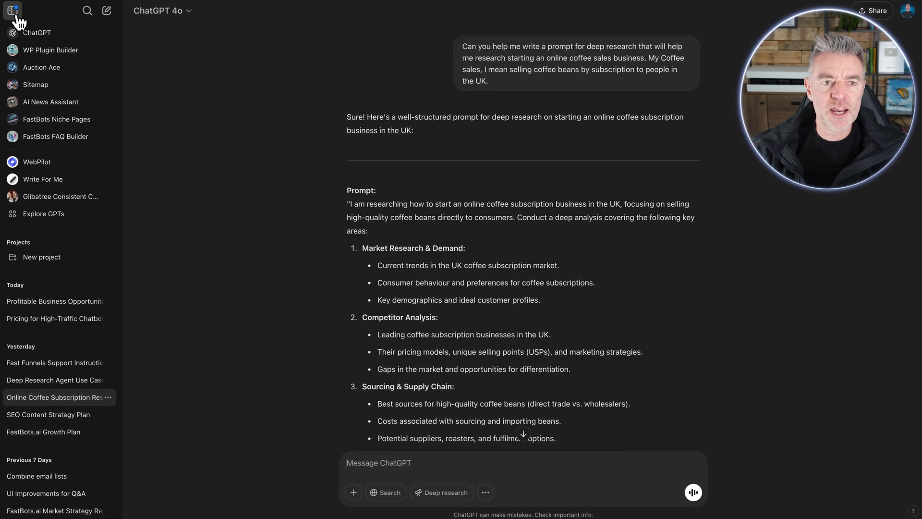
# Step: Hide the sidebar and select the full coffee subscription research prompt through its final instructions to copy it
pyautogui.click(12, 10)
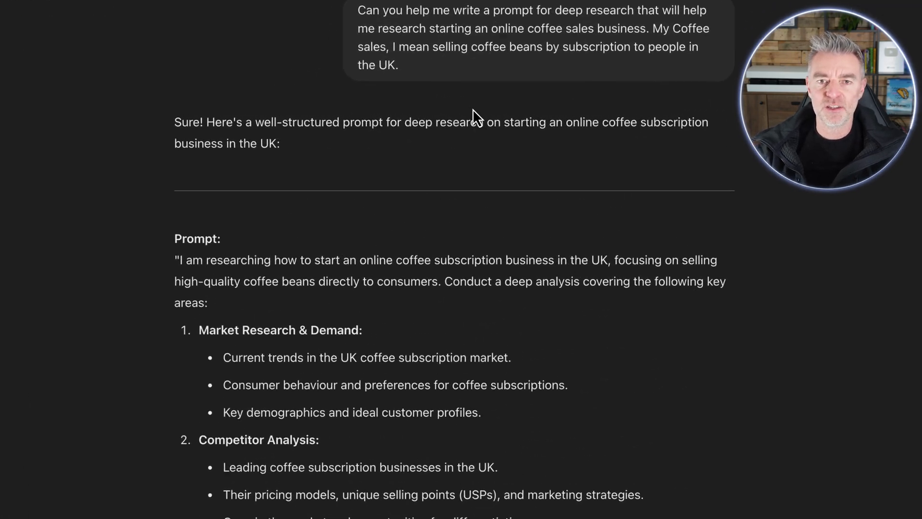
pyautogui.scroll(-3)
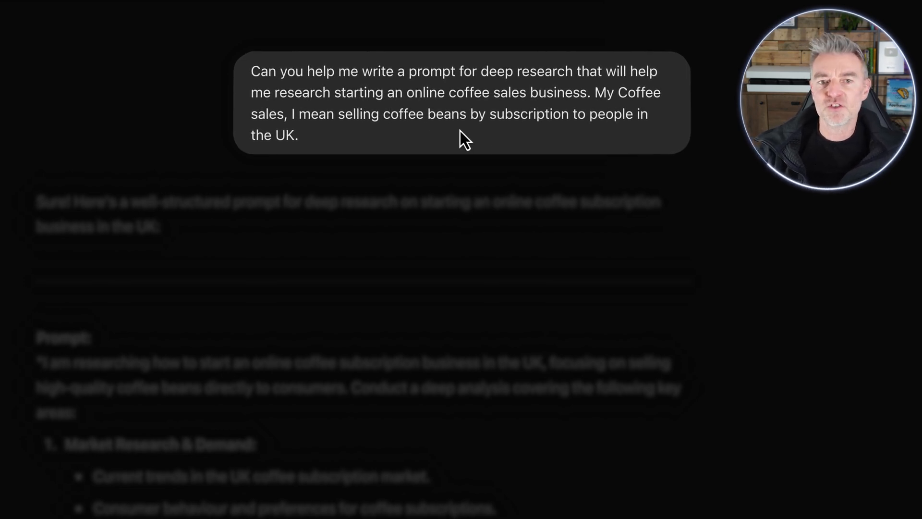
pyautogui.moveTo(559, 185)
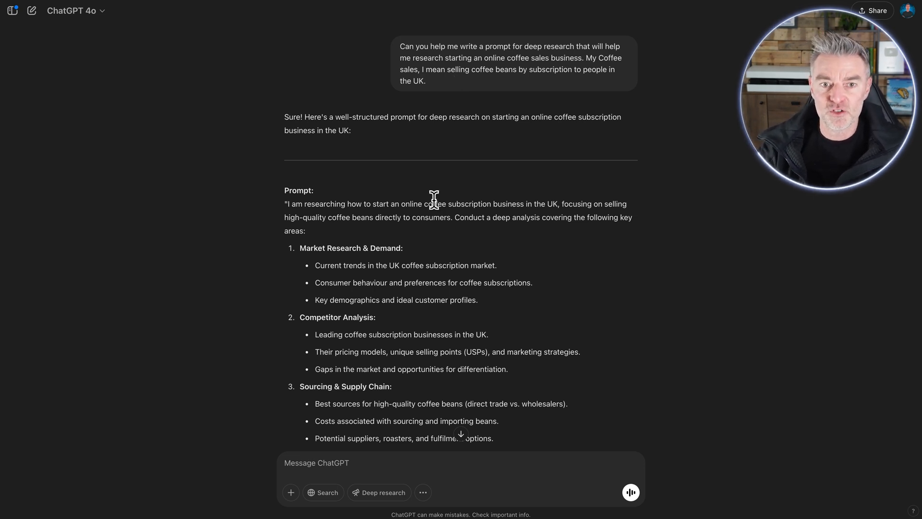
pyautogui.scroll(-3)
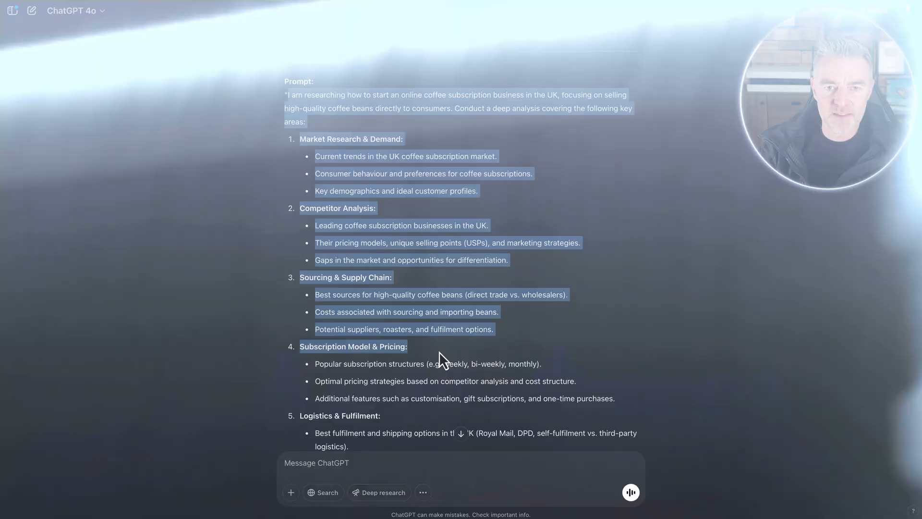
pyautogui.scroll(-3)
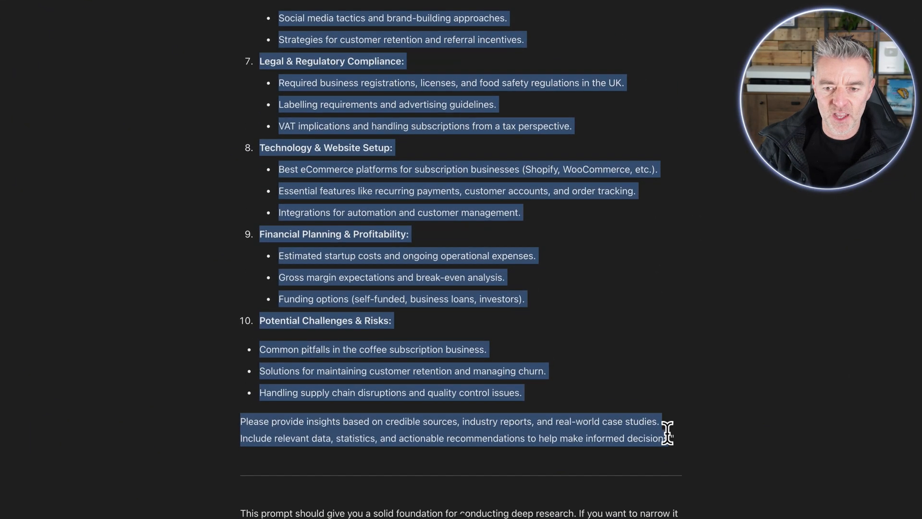
pyautogui.moveTo(562, 295)
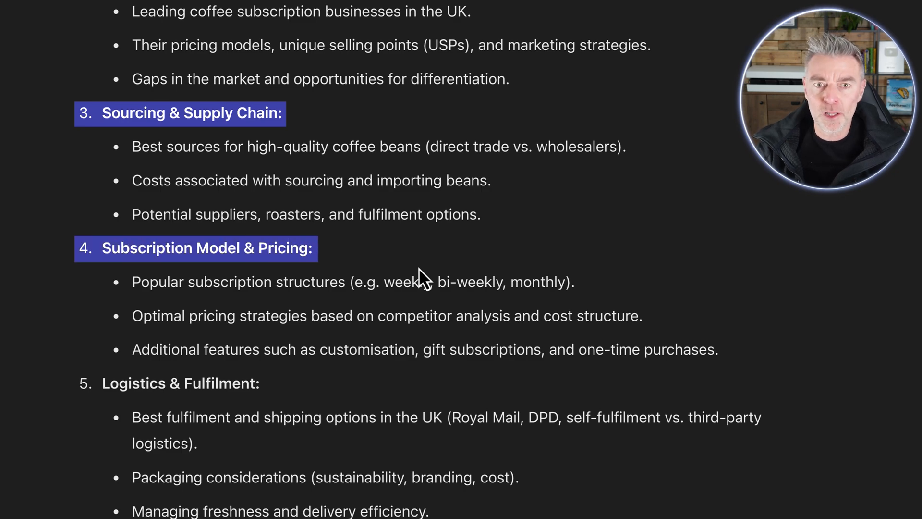
pyautogui.scroll(-3)
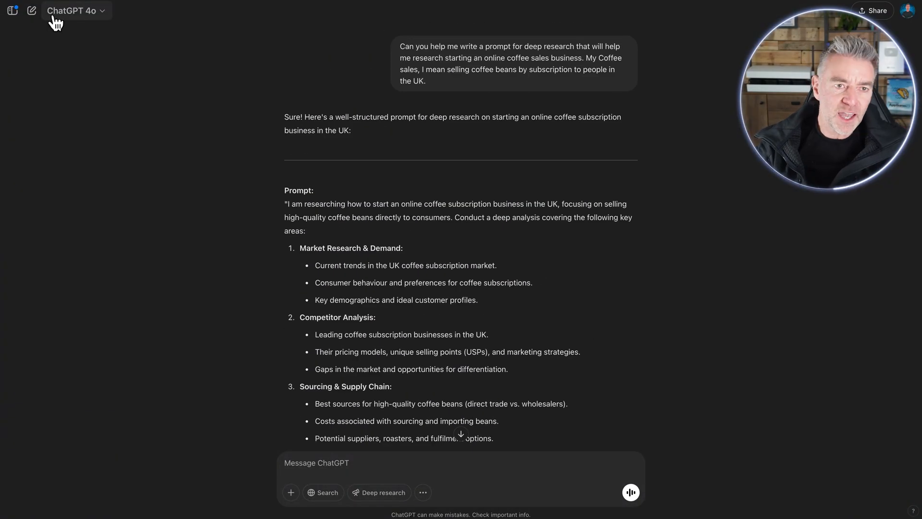
# Step: Start a new chat with Deep research enabled and send the pasted coffee subscription prompt
pyautogui.click(32, 10)
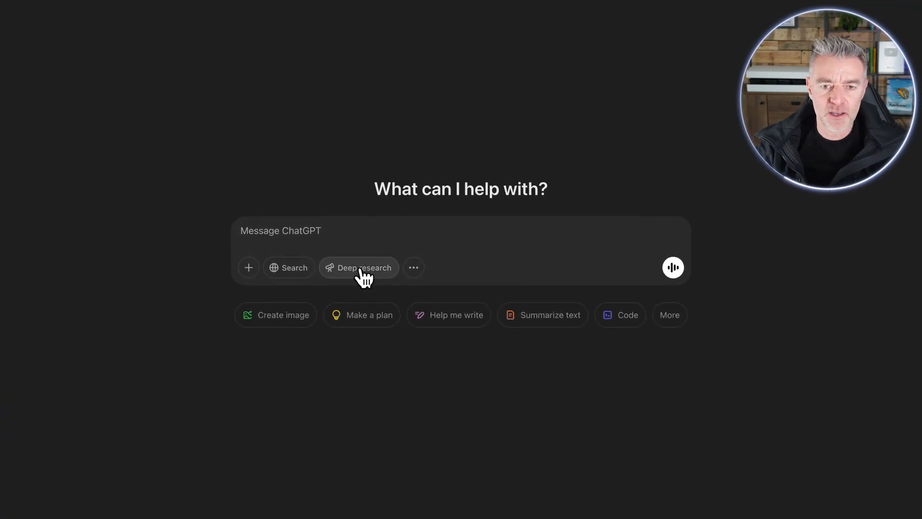
pyautogui.click(358, 267)
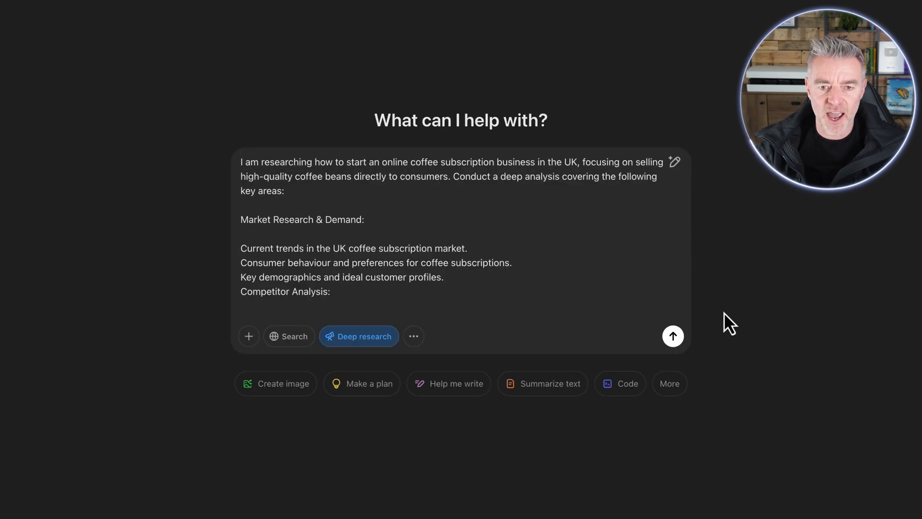
pyautogui.click(672, 336)
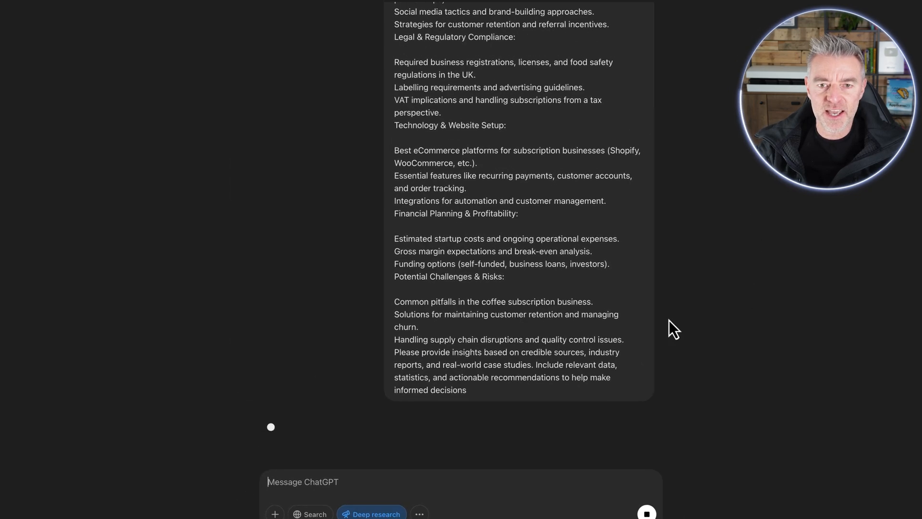
pyautogui.scroll(3)
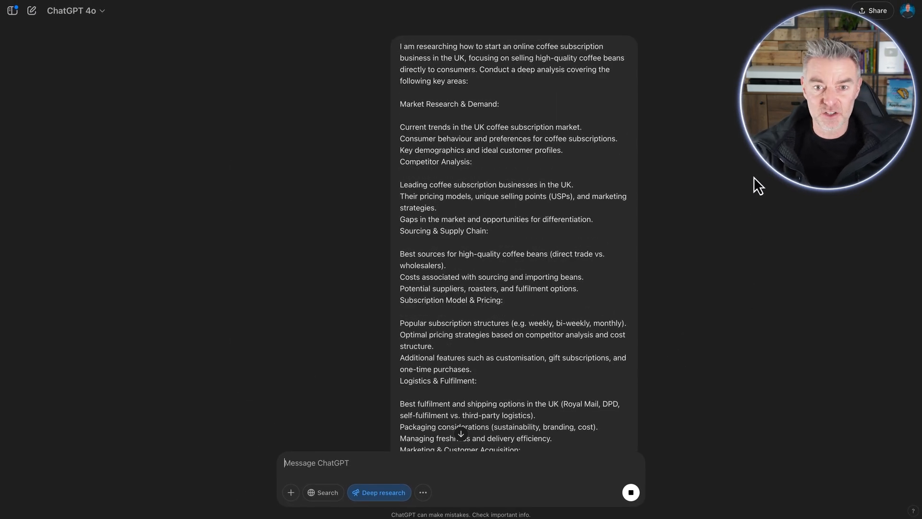
pyautogui.scroll(-3)
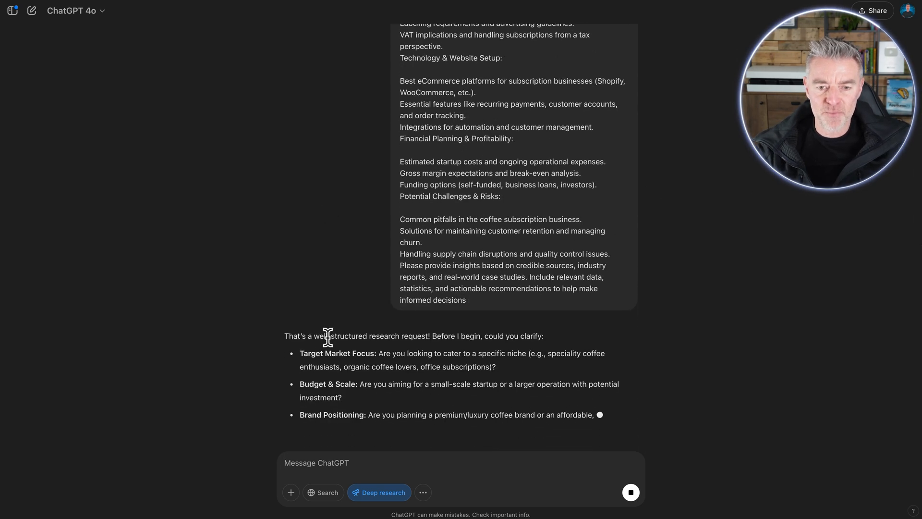
pyautogui.scroll(-3)
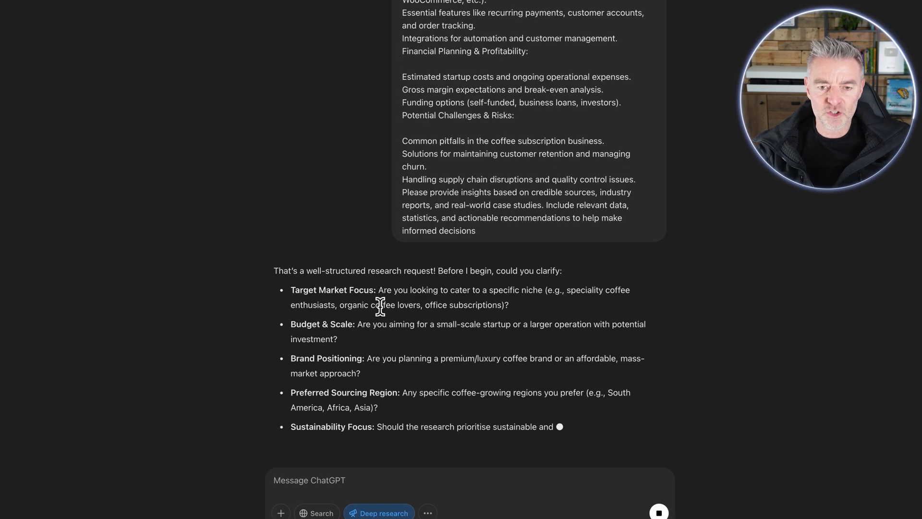
pyautogui.scroll(-3)
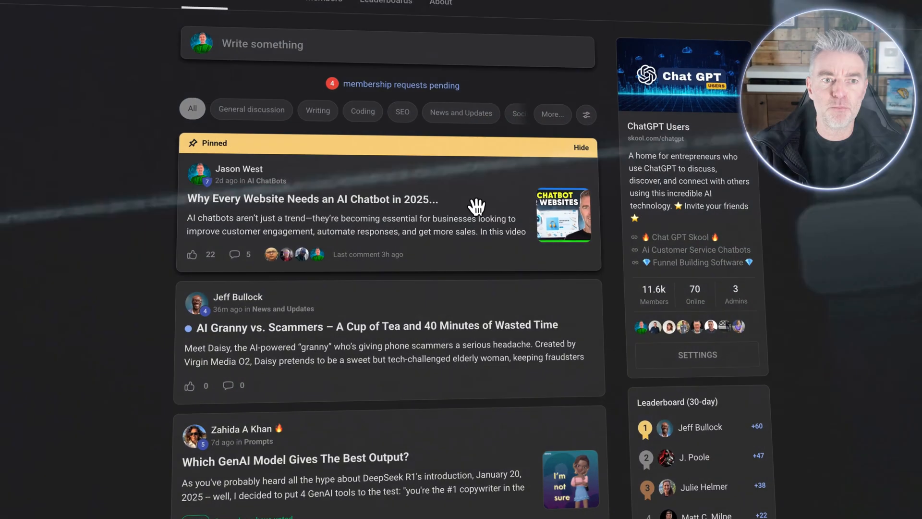
# Step: Scroll through the Skool ChatGPT Users community feed, including the OpenAI Deep Research announcement post
pyautogui.scroll(-3)
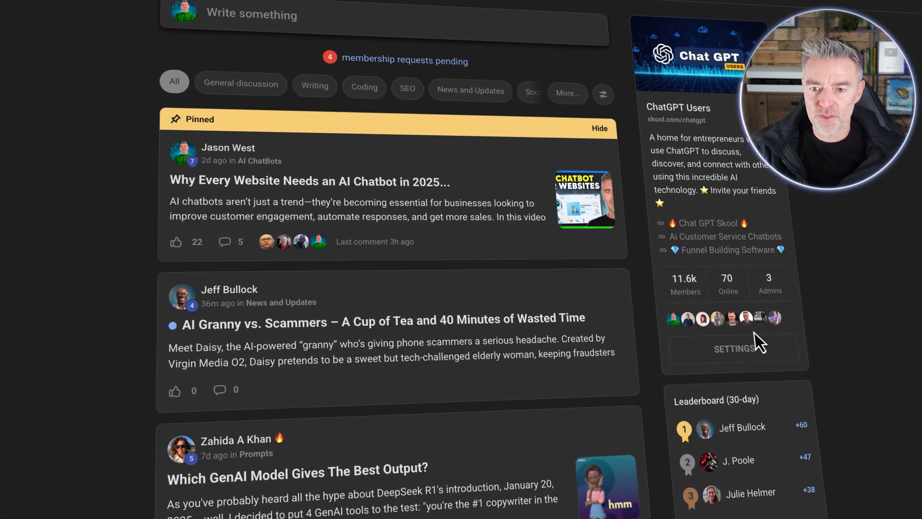
pyautogui.scroll(-3)
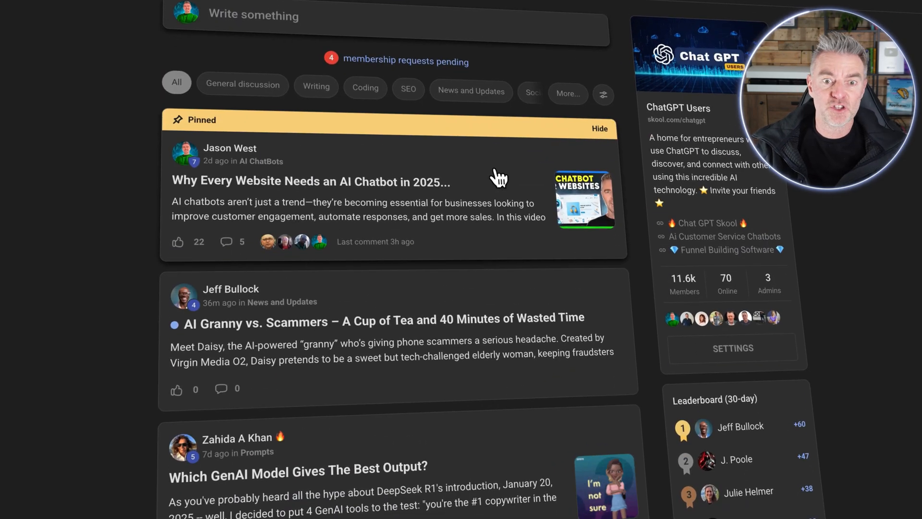
pyautogui.scroll(-3)
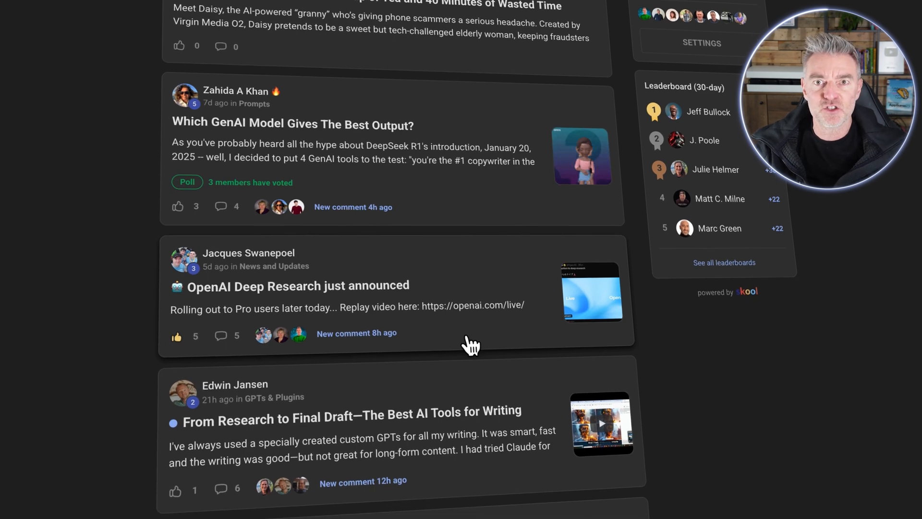
pyautogui.scroll(-3)
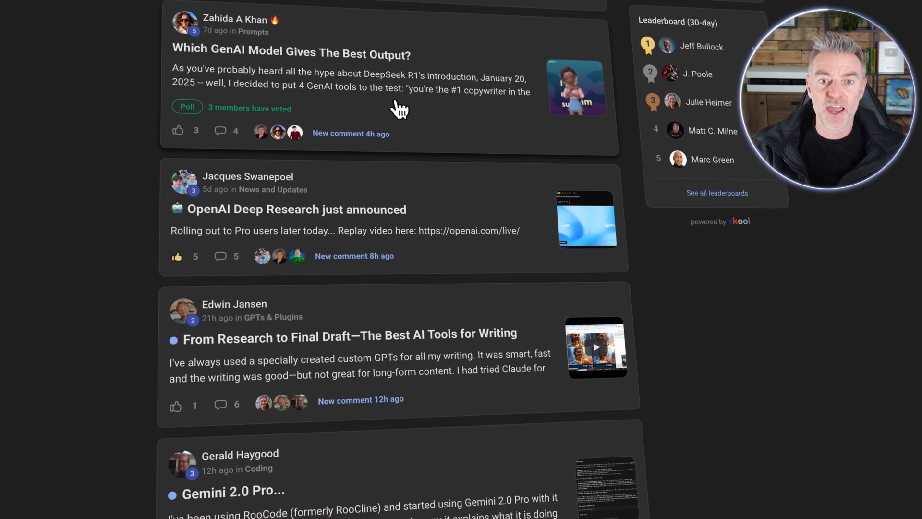
pyautogui.scroll(-3)
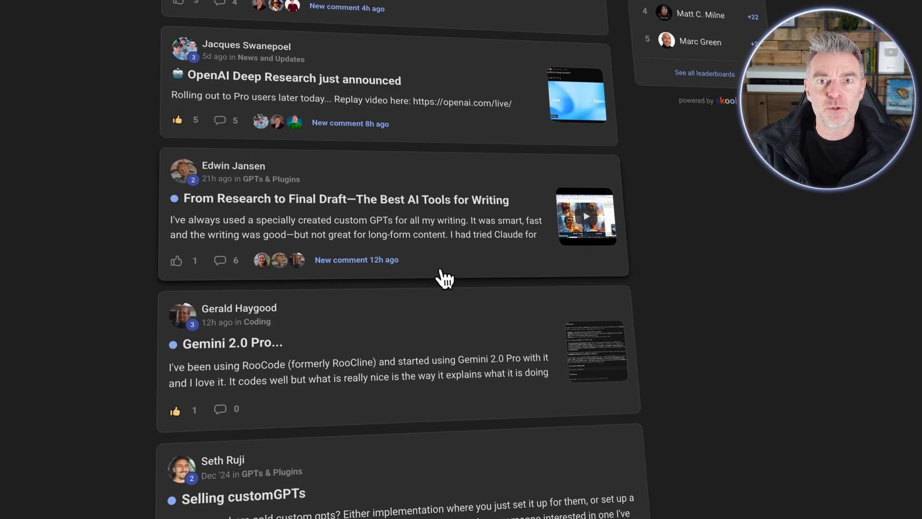
pyautogui.scroll(-3)
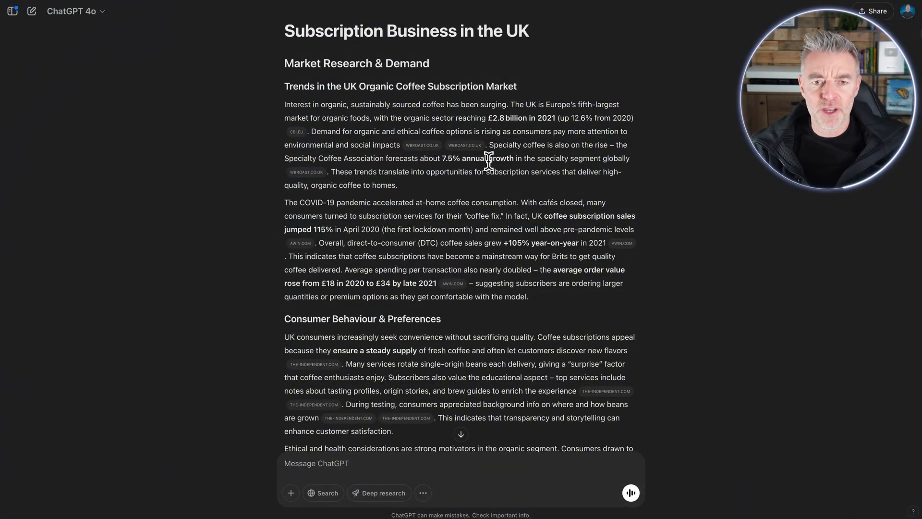
# Step: Read the coffee report's Market Research & Demand, consumer behaviour and Key Demographics sections
pyautogui.scroll(-3)
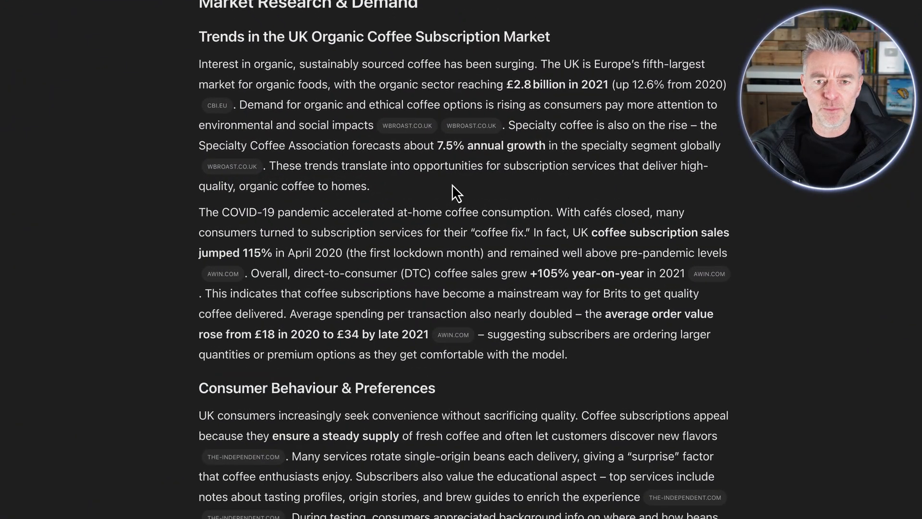
pyautogui.moveTo(217, 121)
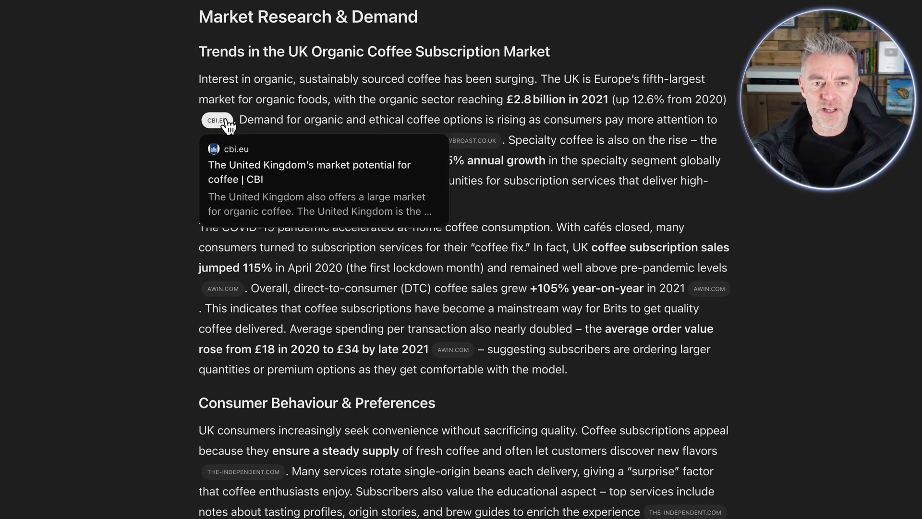
pyautogui.moveTo(471, 140)
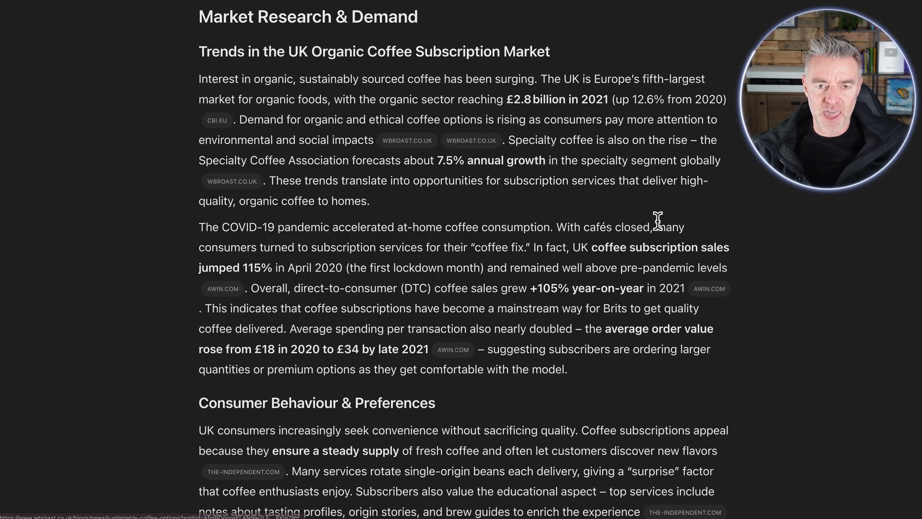
pyautogui.scroll(-3)
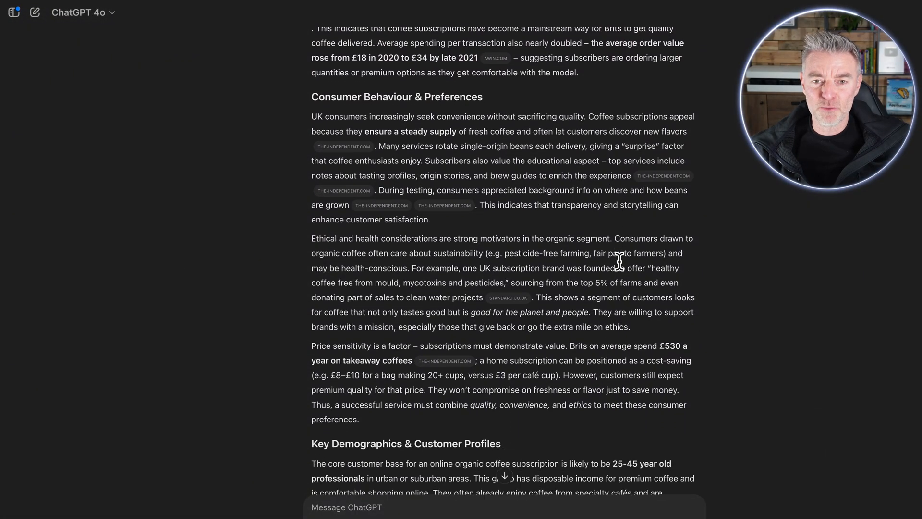
pyautogui.scroll(-3)
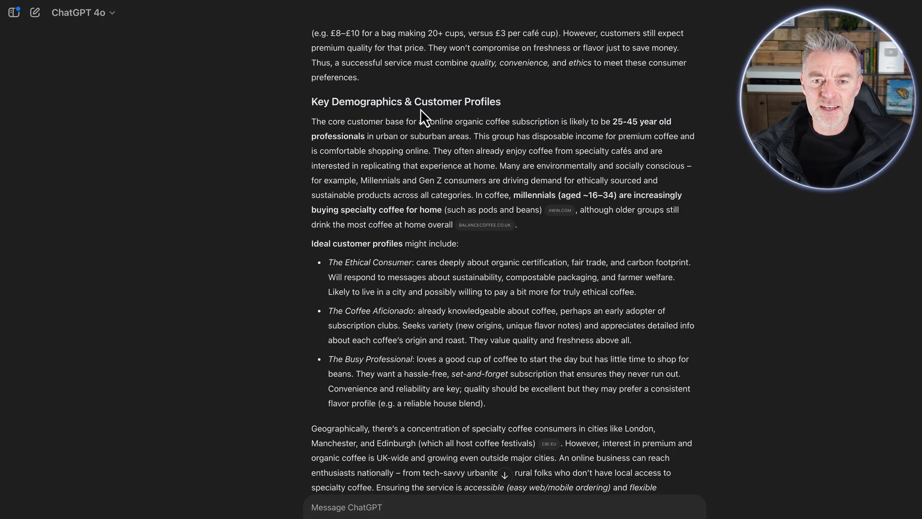
pyautogui.moveTo(547, 197)
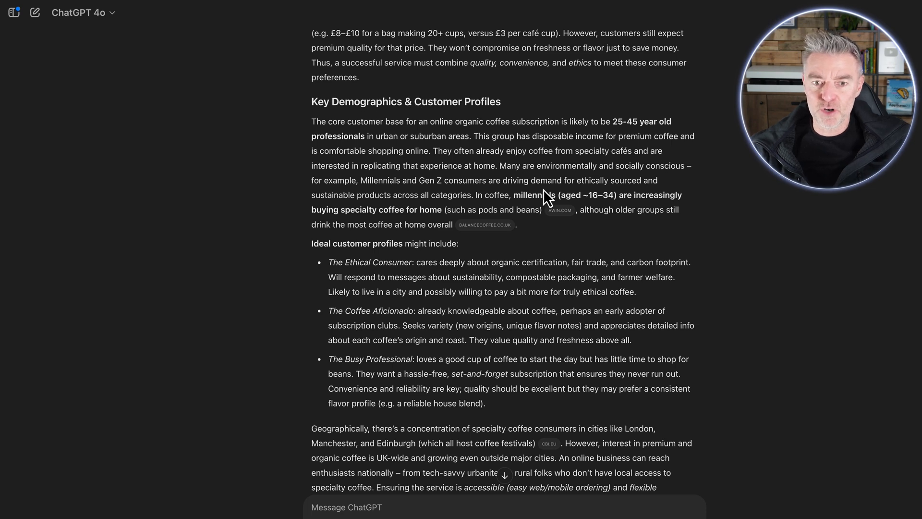
pyautogui.scroll(-3)
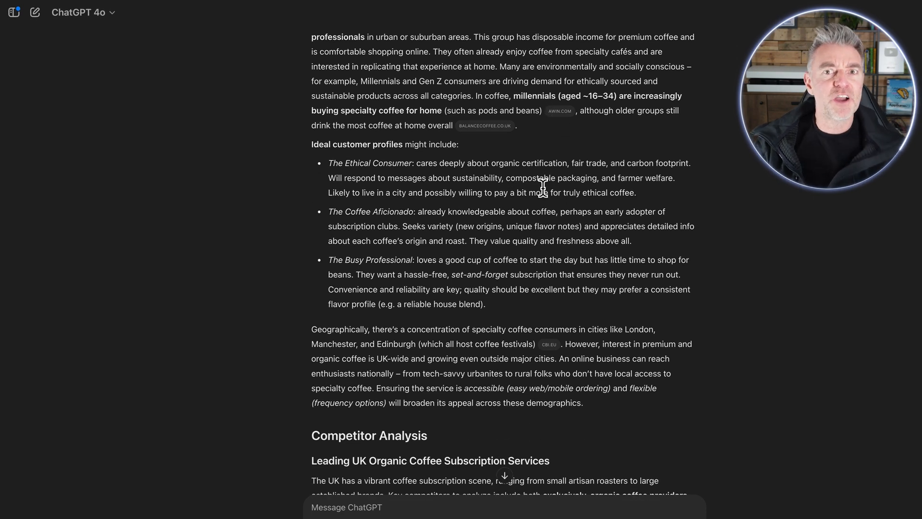
pyautogui.scroll(-3)
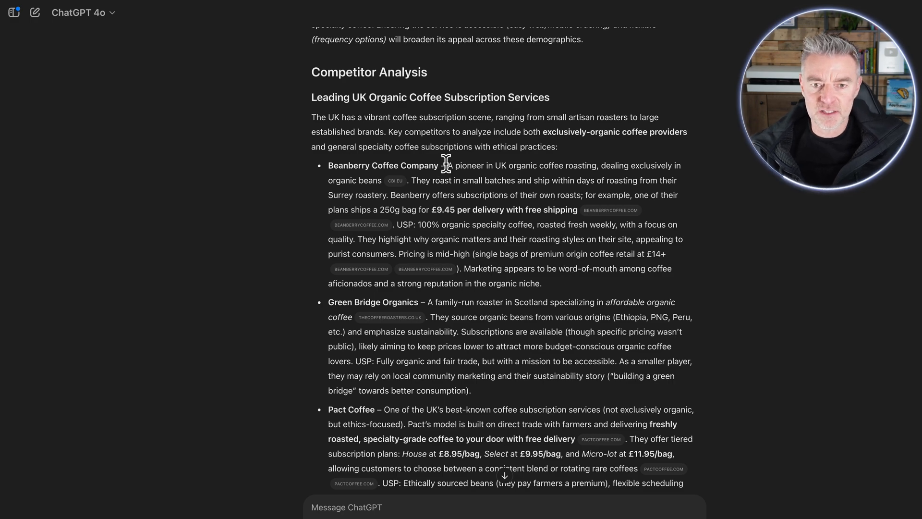
# Step: Read the report's Competitor Analysis and Sourcing & Supply Chain sections
pyautogui.scroll(-3)
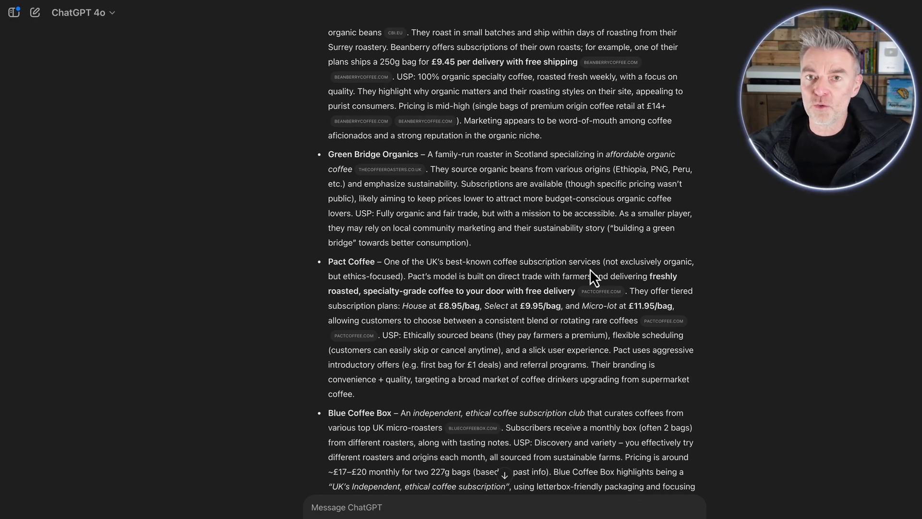
pyautogui.scroll(-3)
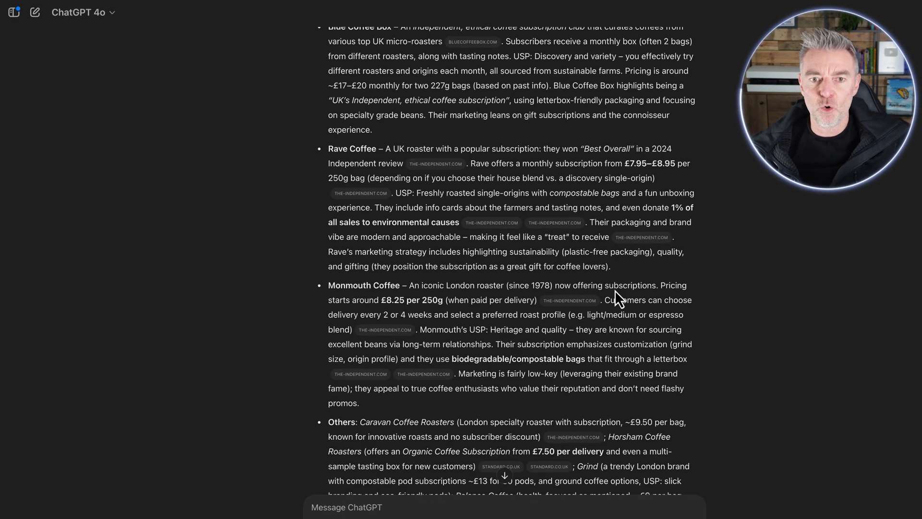
pyautogui.scroll(-3)
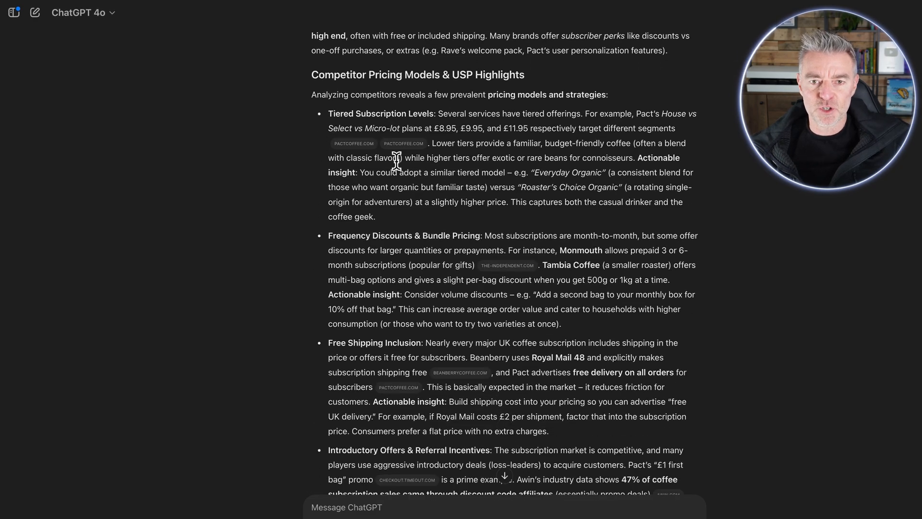
pyautogui.scroll(-3)
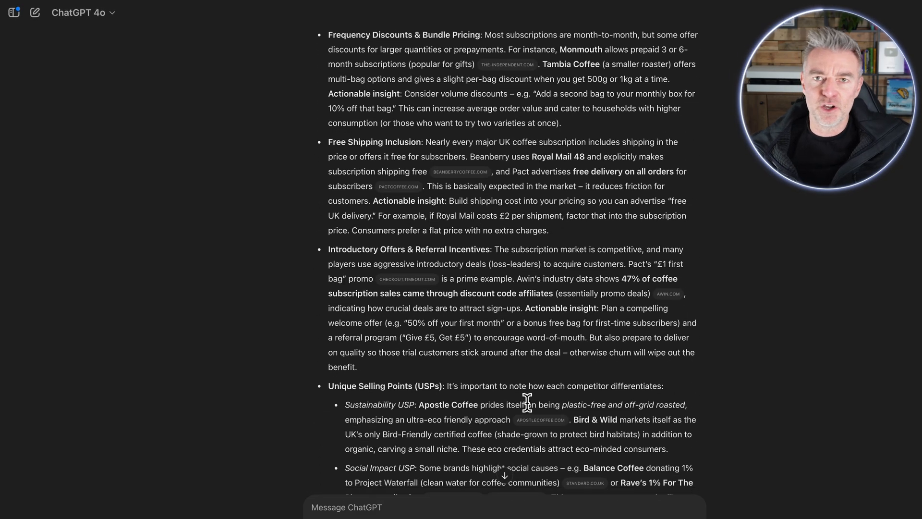
pyautogui.scroll(-3)
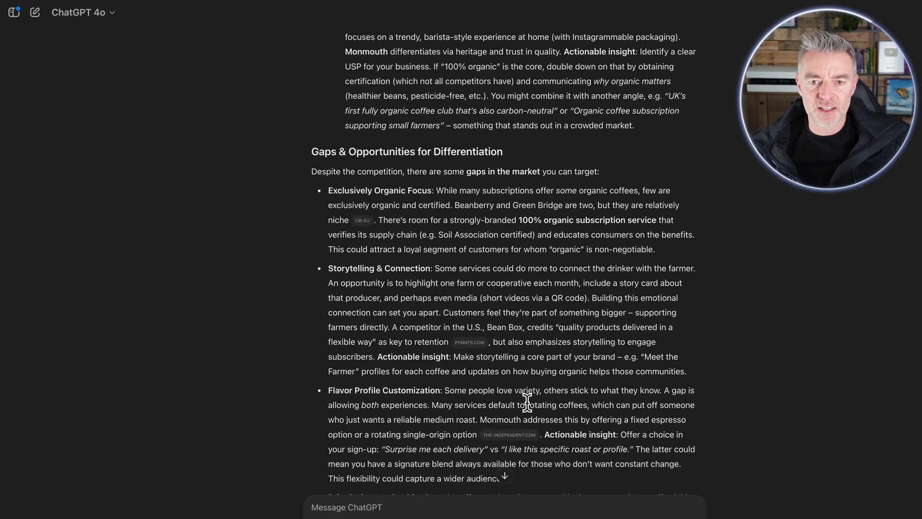
pyautogui.scroll(-3)
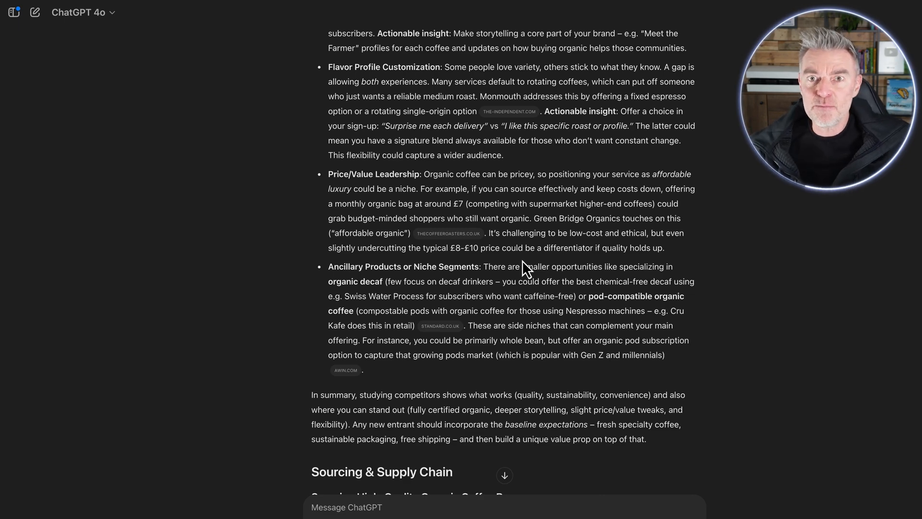
pyautogui.scroll(-3)
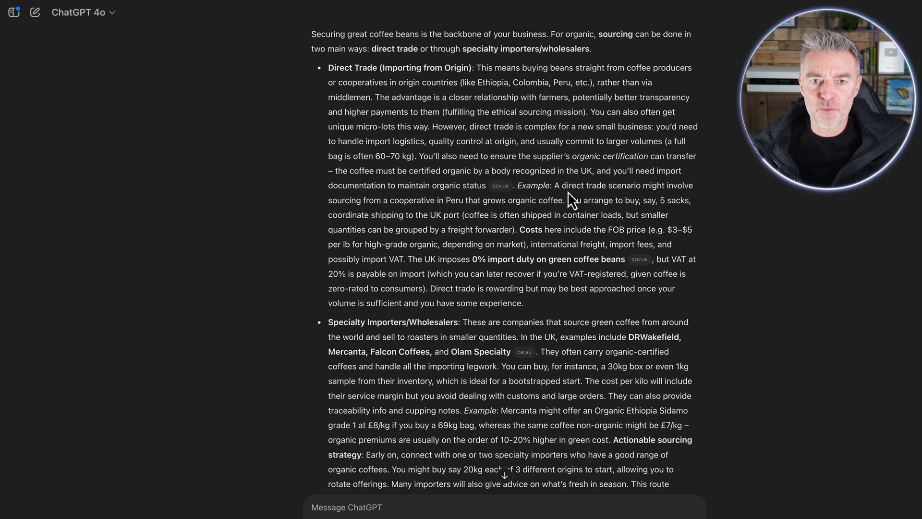
pyautogui.scroll(-3)
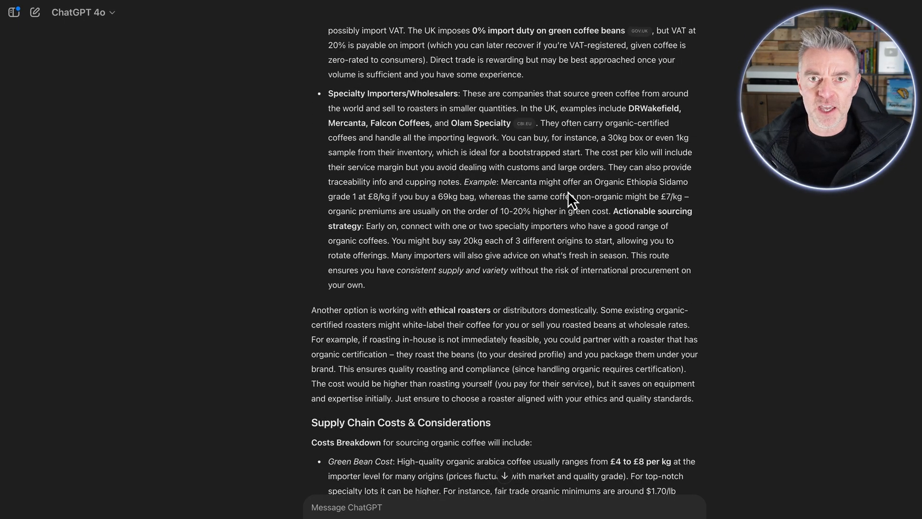
# Step: Continue through Pricing Strategy, Legal & Regulatory Compliance and startup costs toward the source list
pyautogui.scroll(-3)
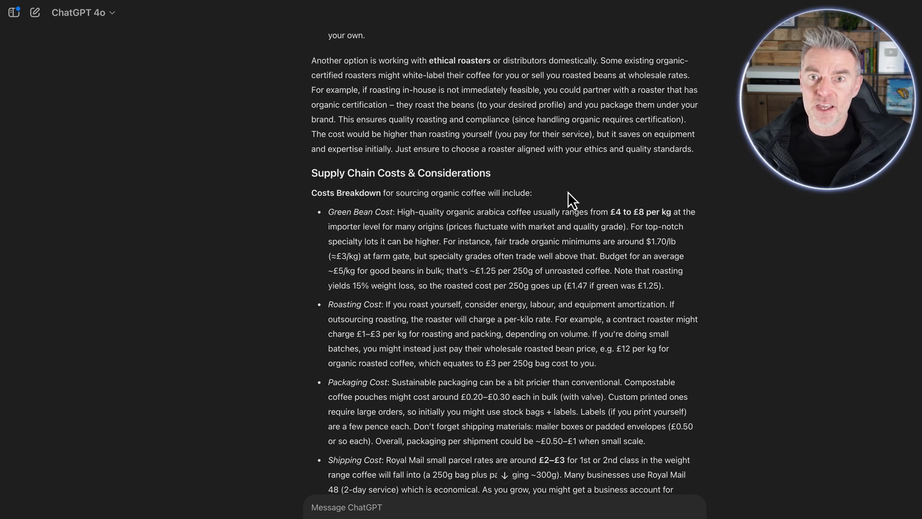
pyautogui.scroll(-3)
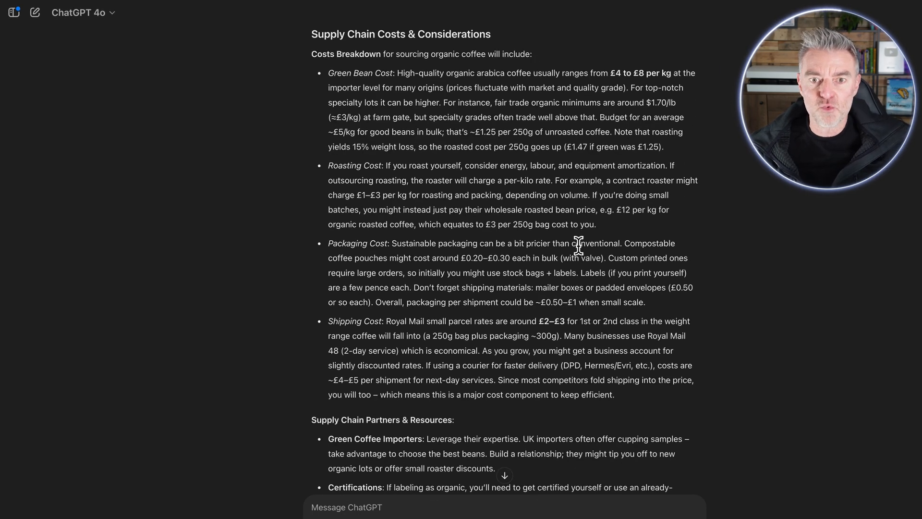
pyautogui.scroll(-3)
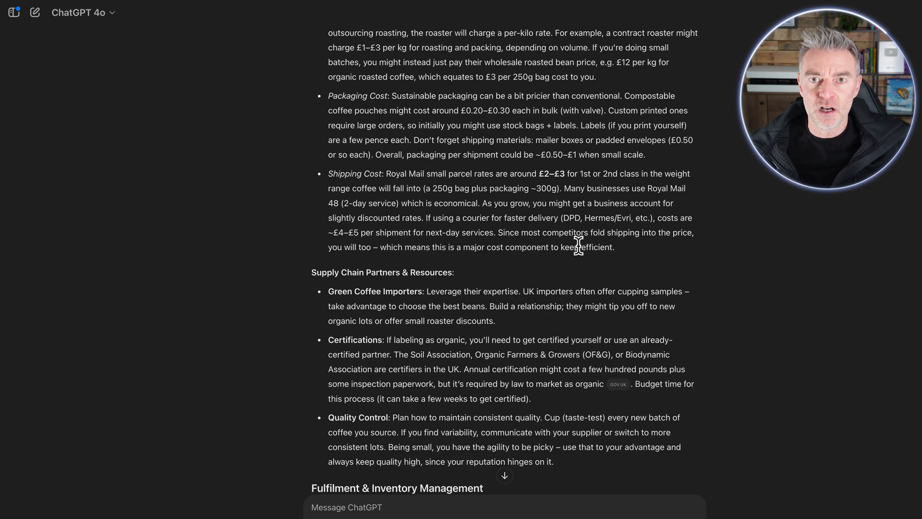
pyautogui.scroll(-3)
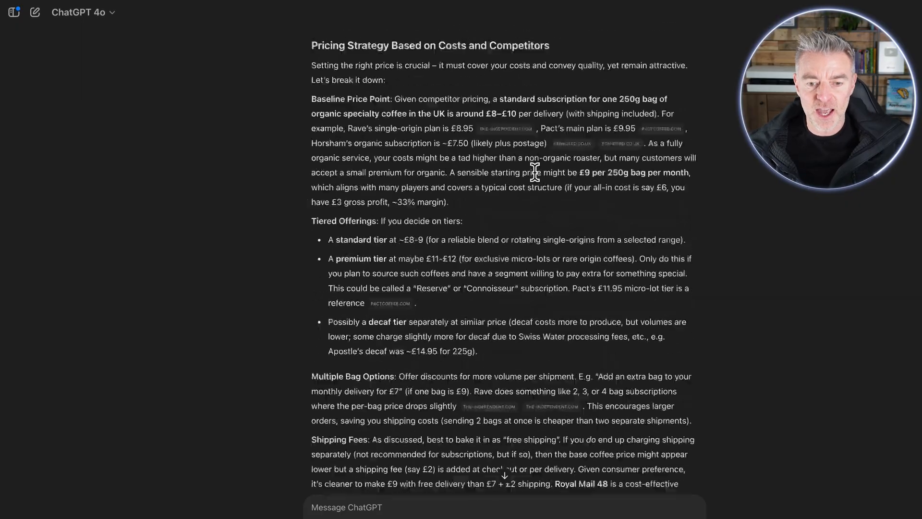
pyautogui.scroll(-3)
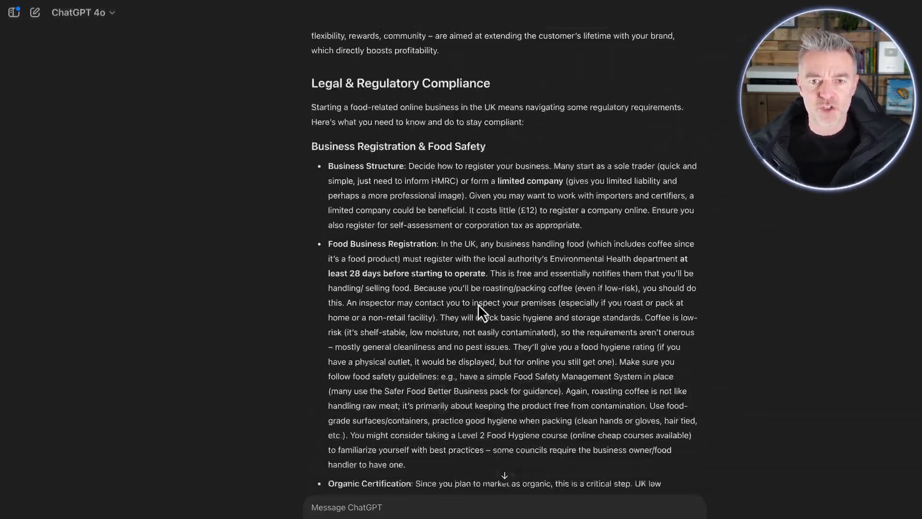
pyautogui.scroll(-3)
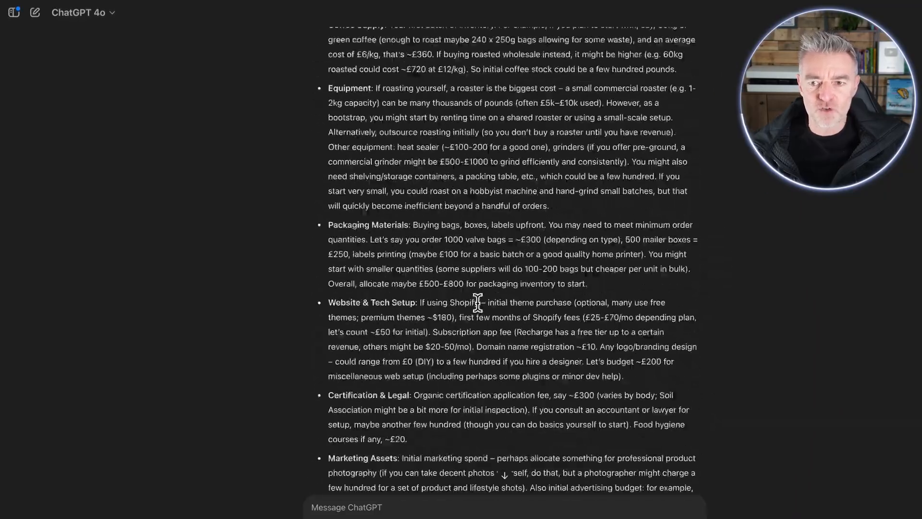
pyautogui.scroll(-3)
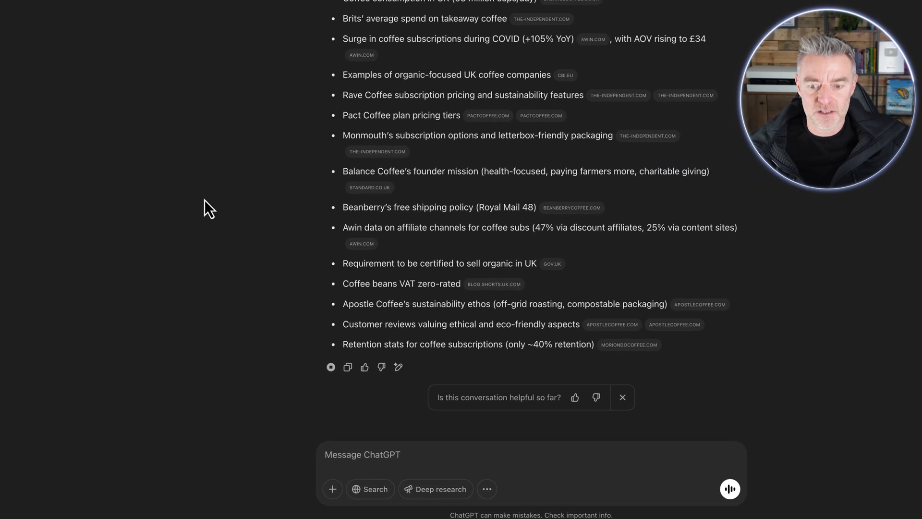
# Step: Reach the bottom of the coffee report showing its cited sources list and feedback prompt
pyautogui.scroll(-3)
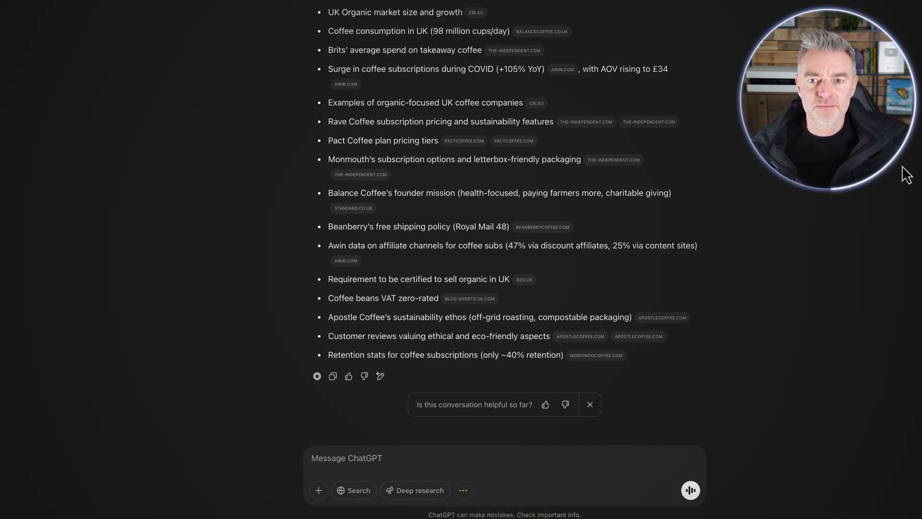
pyautogui.moveTo(808, 216)
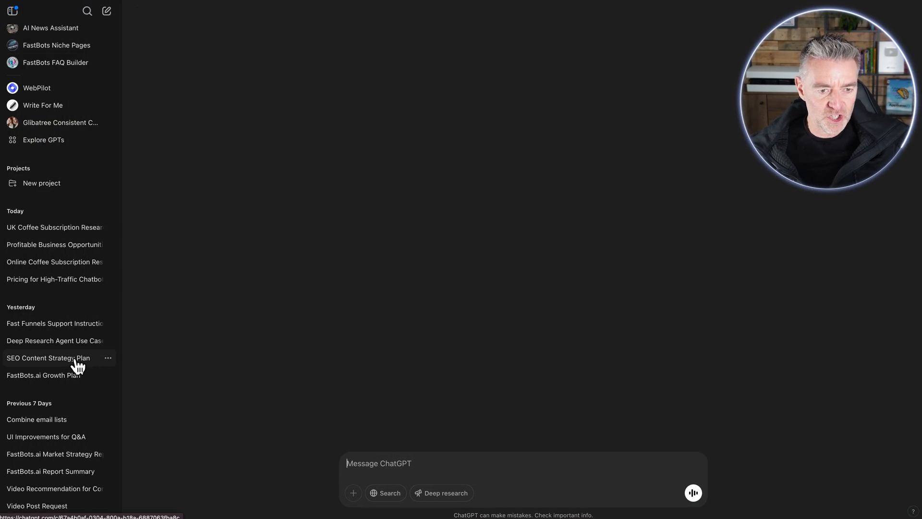
# Step: Reopen the earlier 'SEO Content Strategy Plan' chat for FastBots.ai and hide the sidebar
pyautogui.click(48, 357)
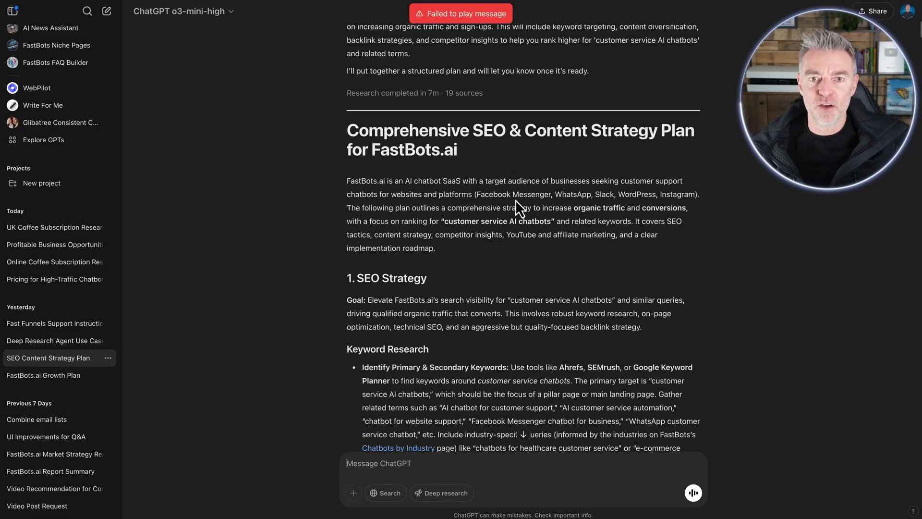
pyautogui.scroll(-3)
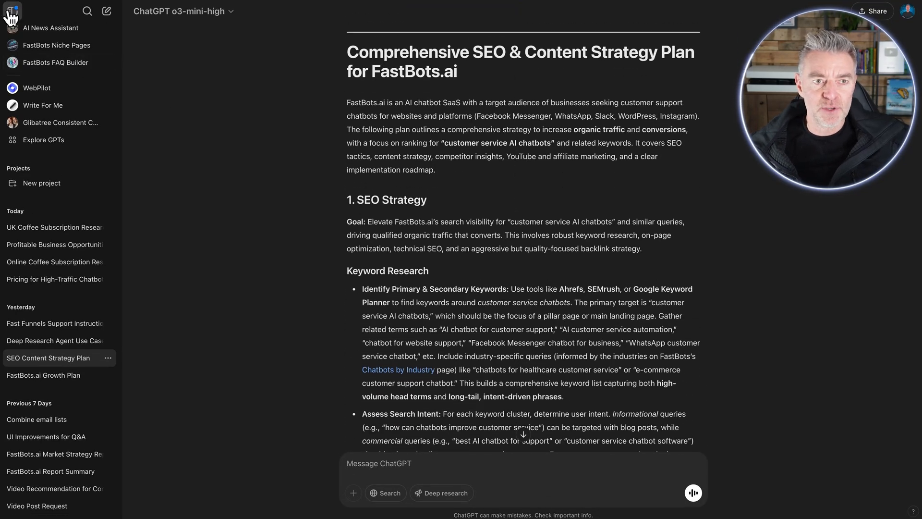
pyautogui.click(12, 10)
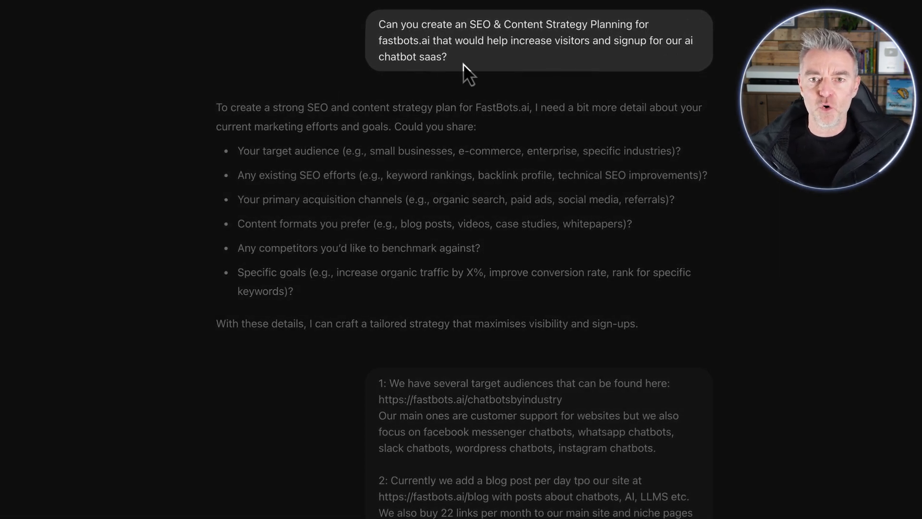
pyautogui.scroll(-3)
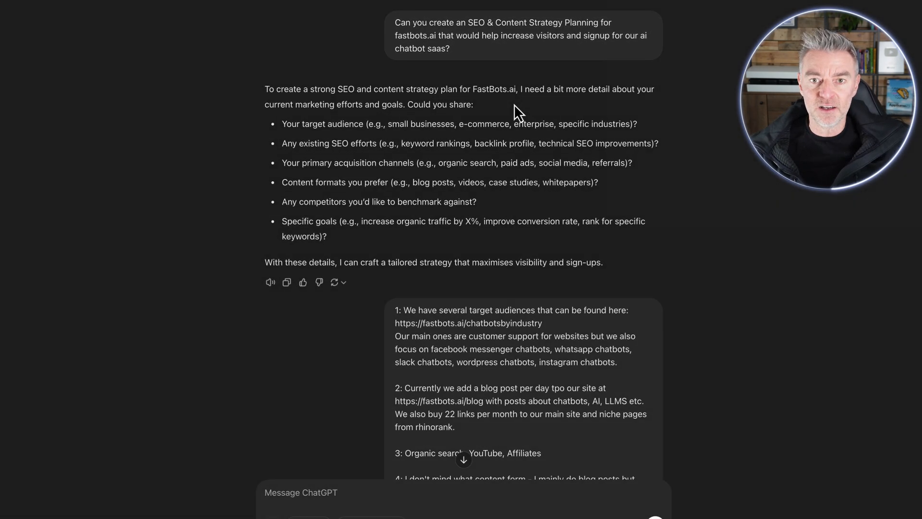
pyautogui.scroll(-3)
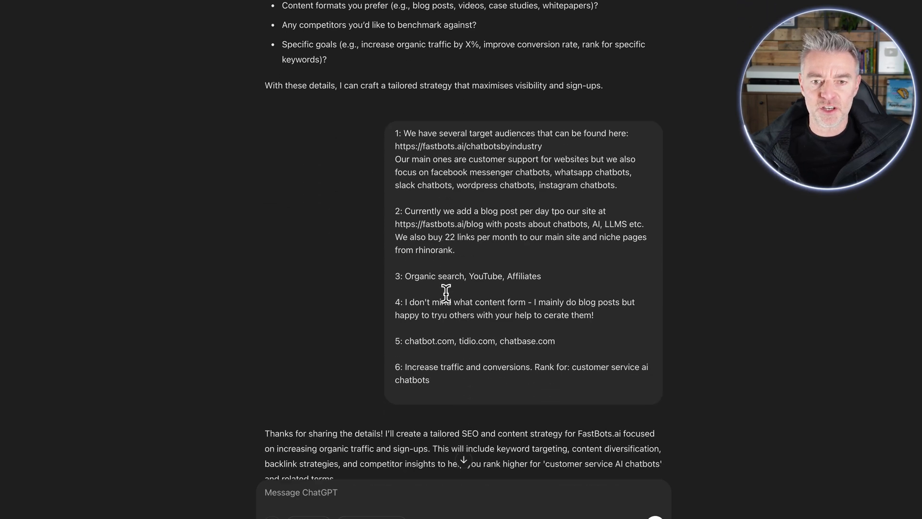
pyautogui.scroll(-3)
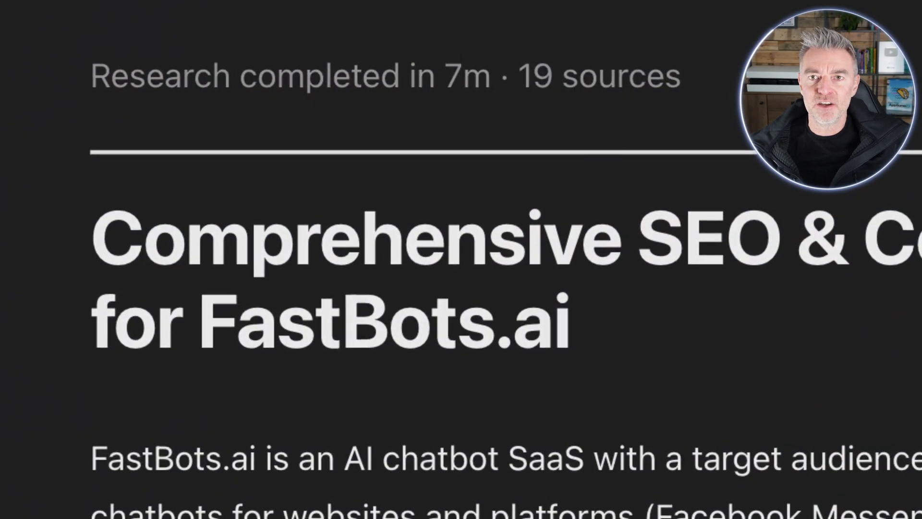
pyautogui.scroll(-3)
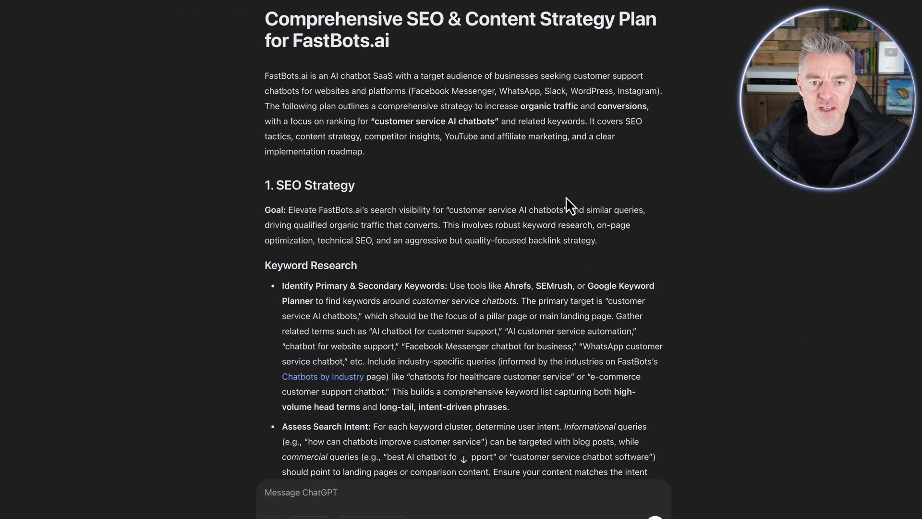
pyautogui.scroll(-3)
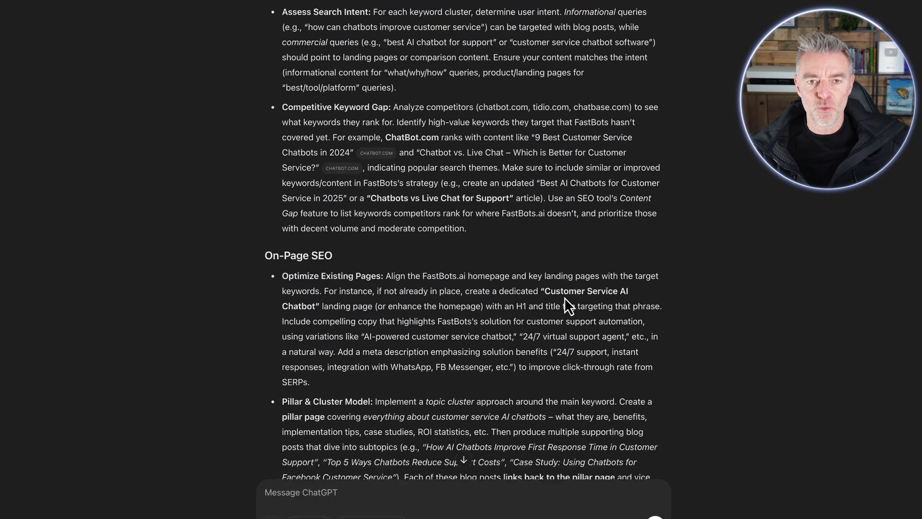
pyautogui.scroll(-3)
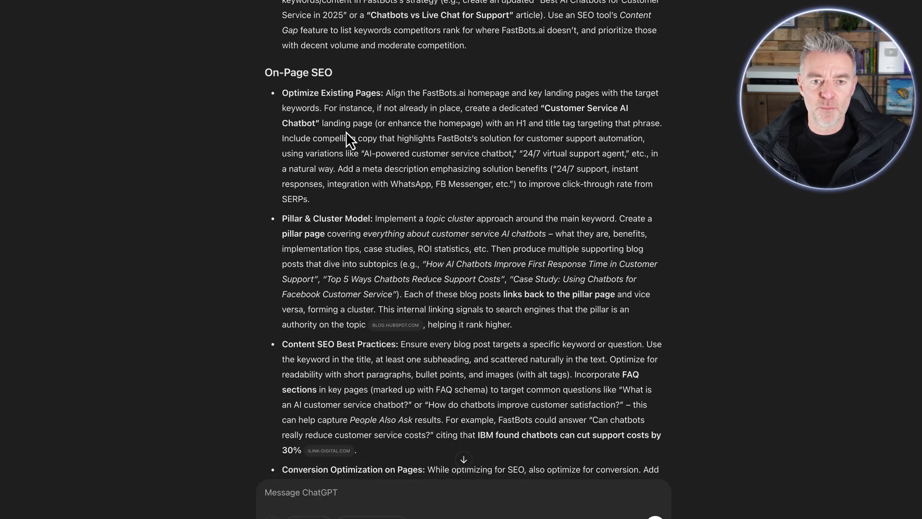
pyautogui.scroll(-3)
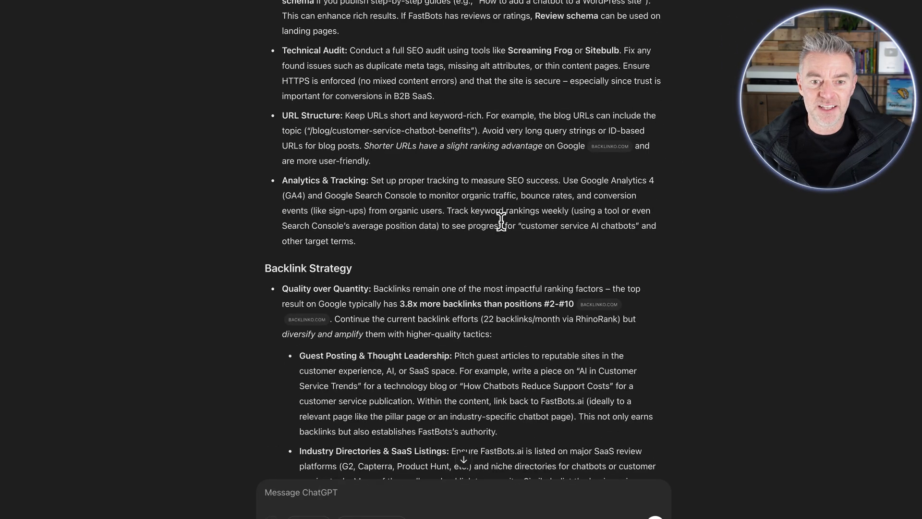
pyautogui.scroll(-3)
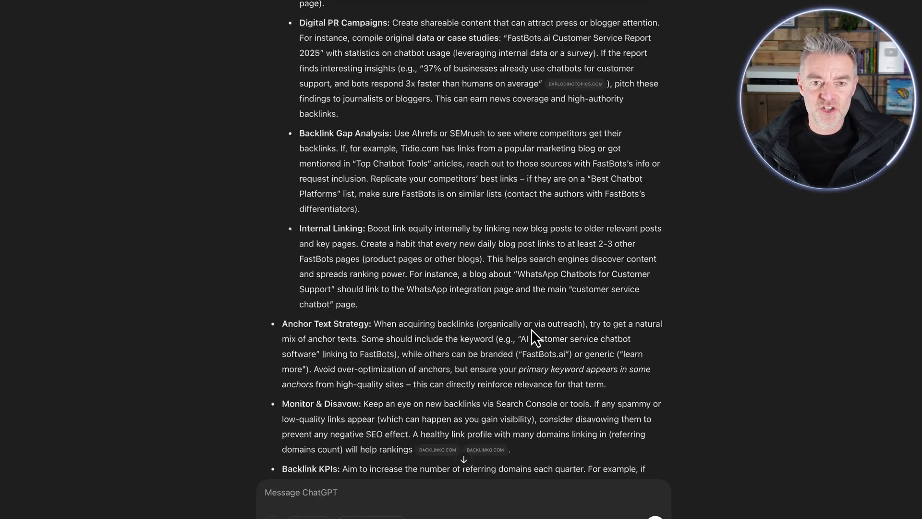
pyautogui.scroll(-3)
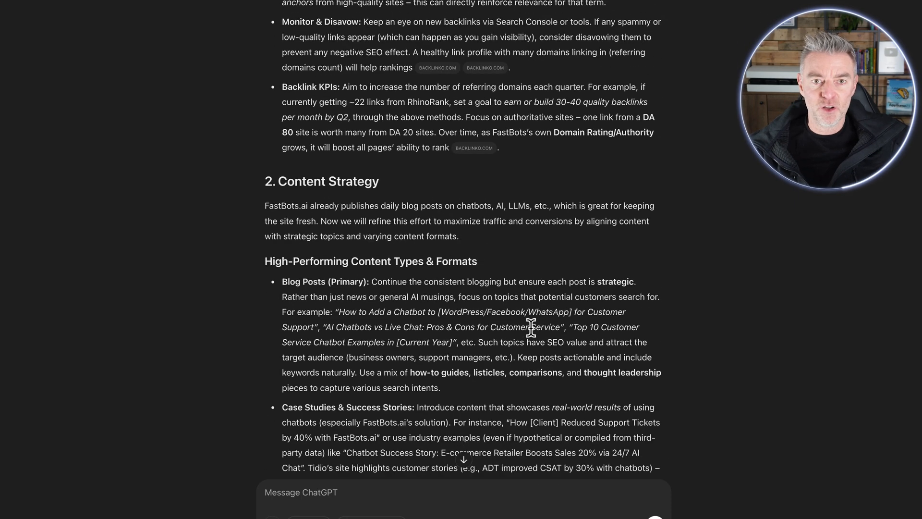
pyautogui.scroll(-3)
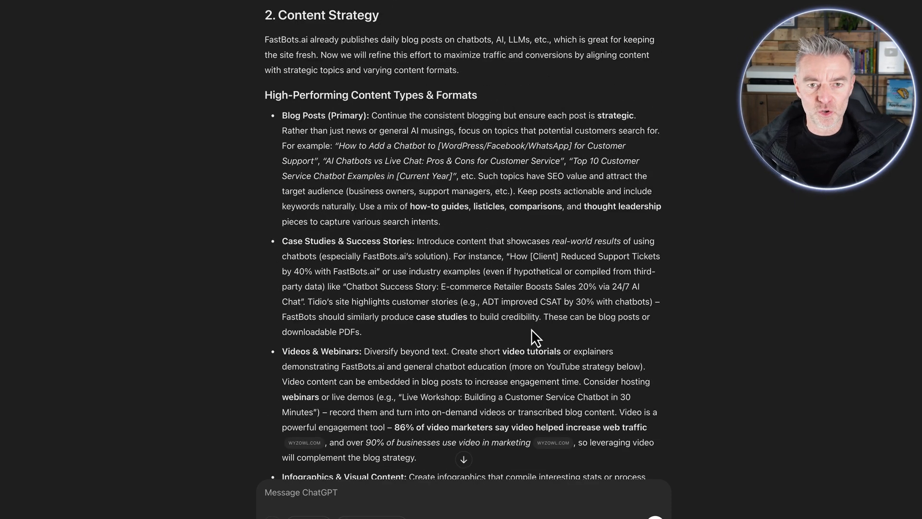
pyautogui.scroll(-3)
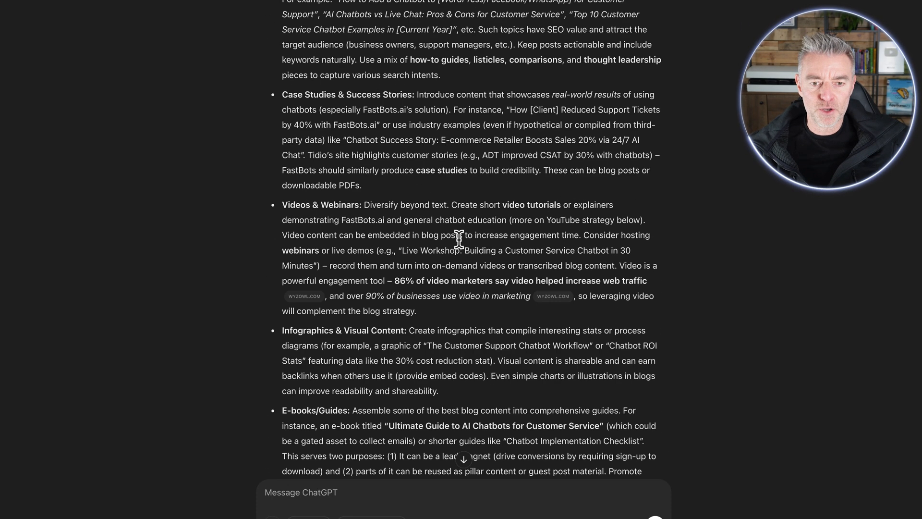
pyautogui.scroll(-3)
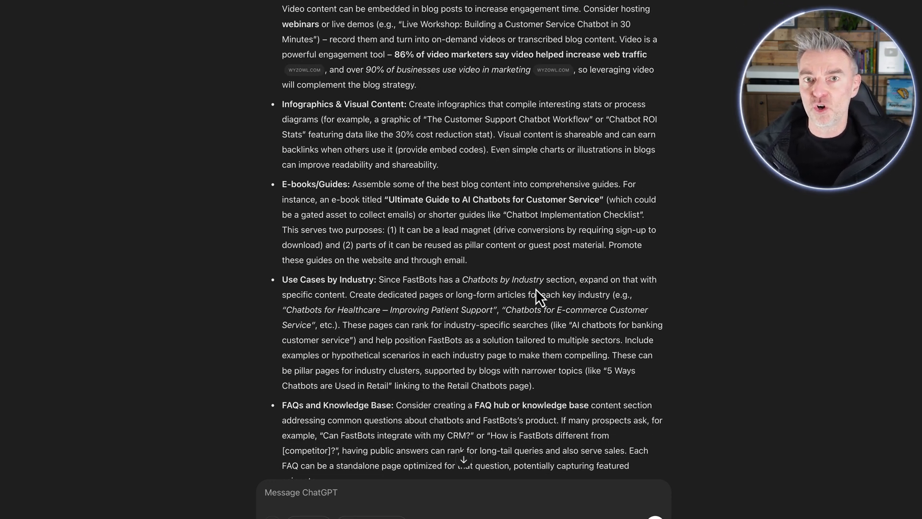
pyautogui.scroll(-3)
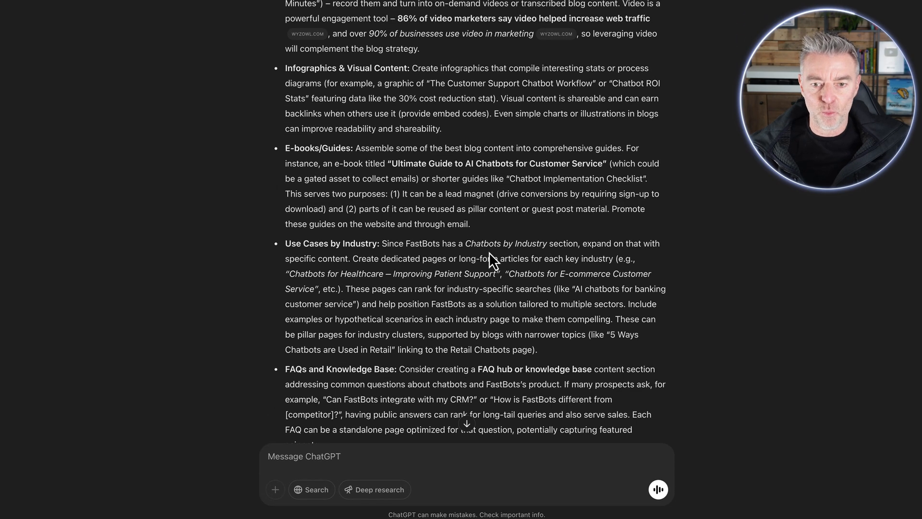
pyautogui.scroll(-3)
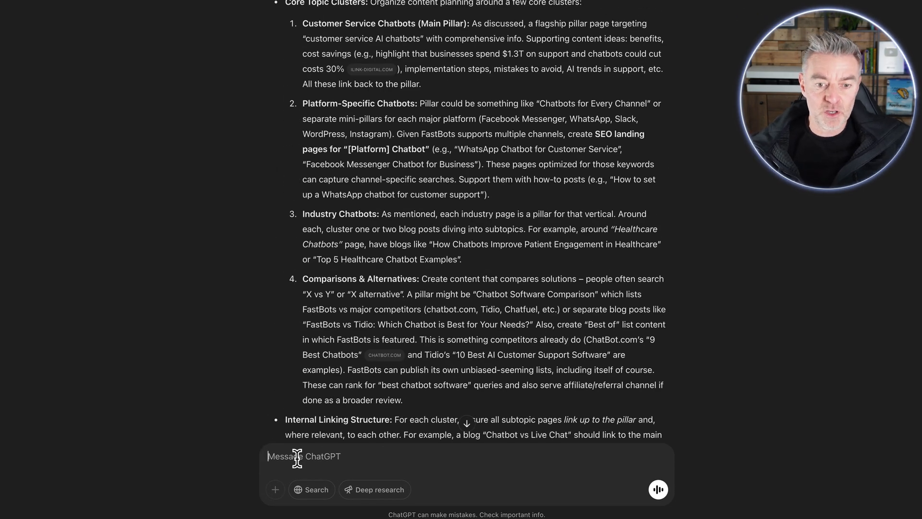
pyautogui.write('Please provi')
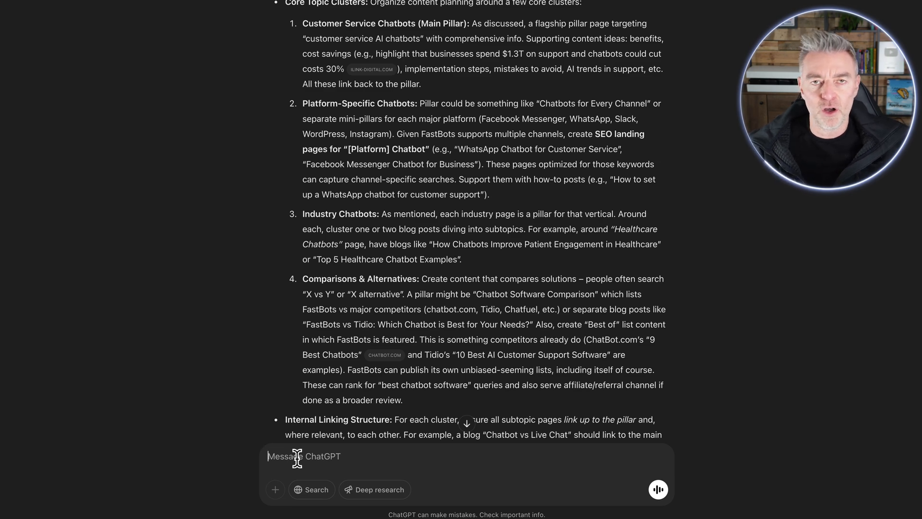
pyautogui.scroll(-3)
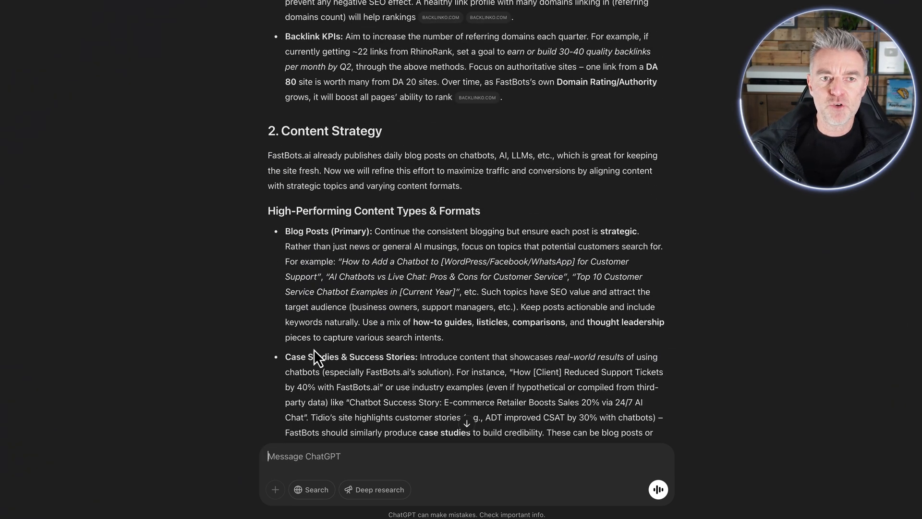
pyautogui.scroll(-3)
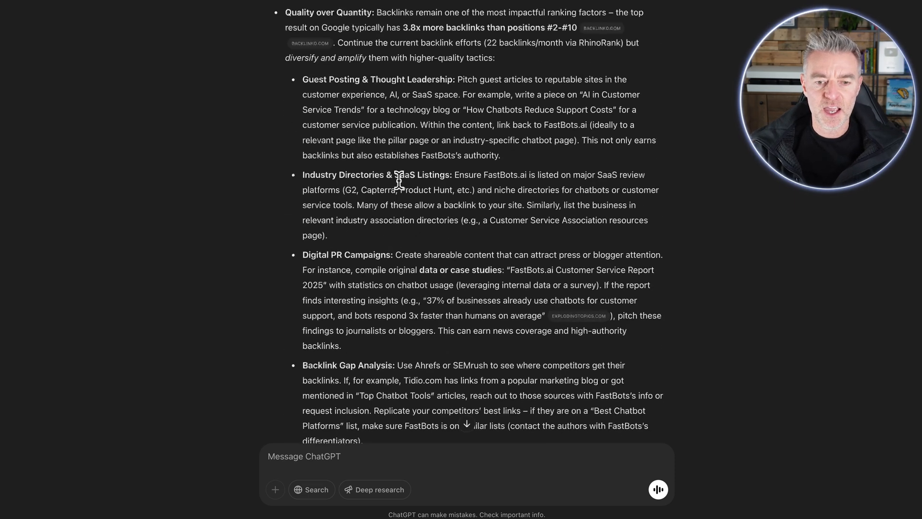
pyautogui.scroll(-3)
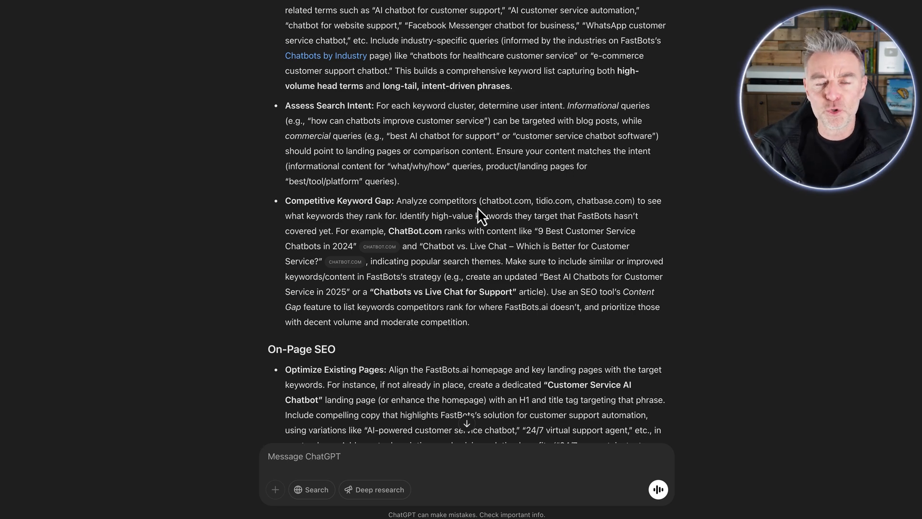
pyautogui.scroll(-3)
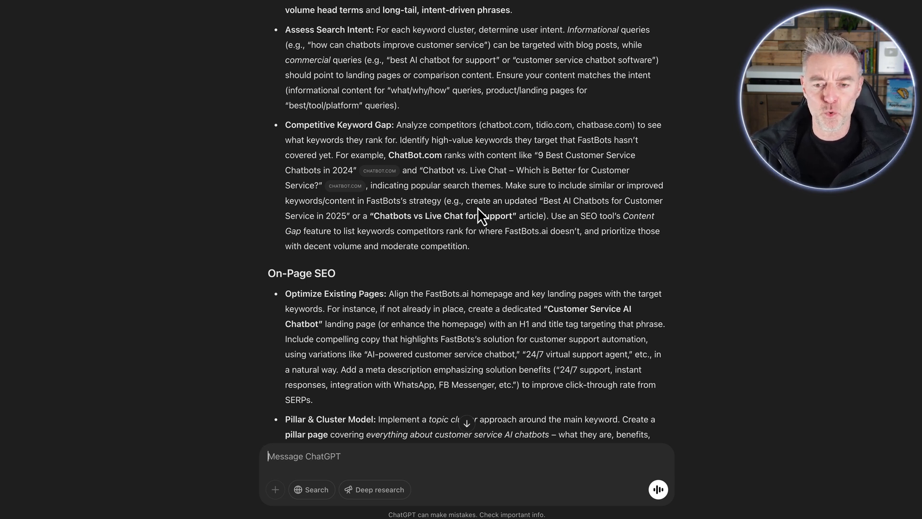
pyautogui.scroll(-3)
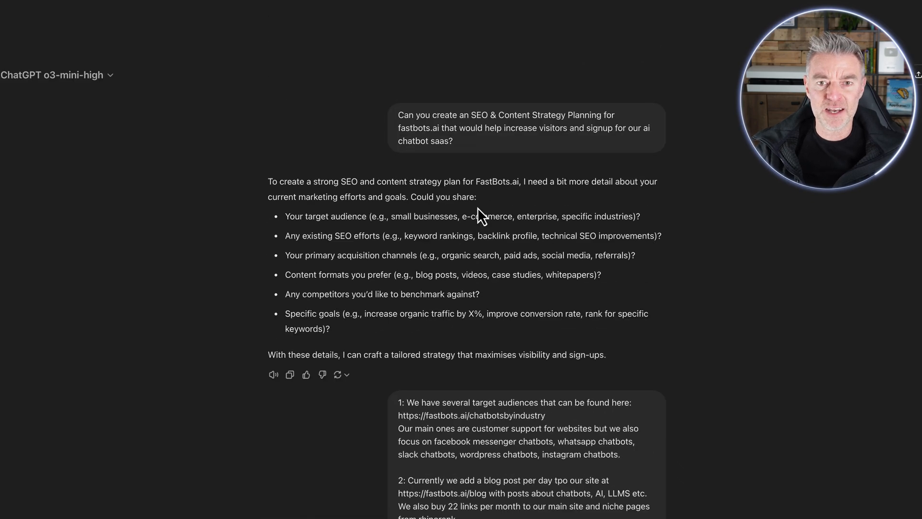
pyautogui.scroll(-3)
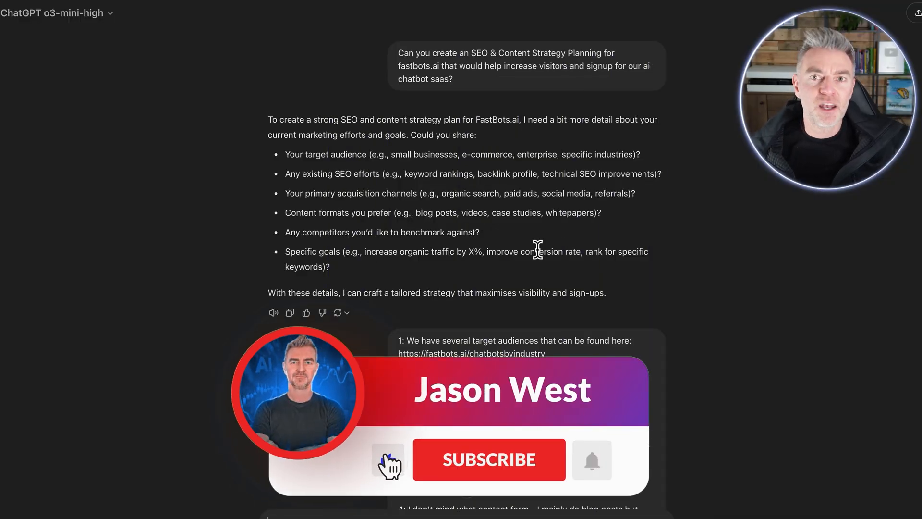
pyautogui.click(488, 459)
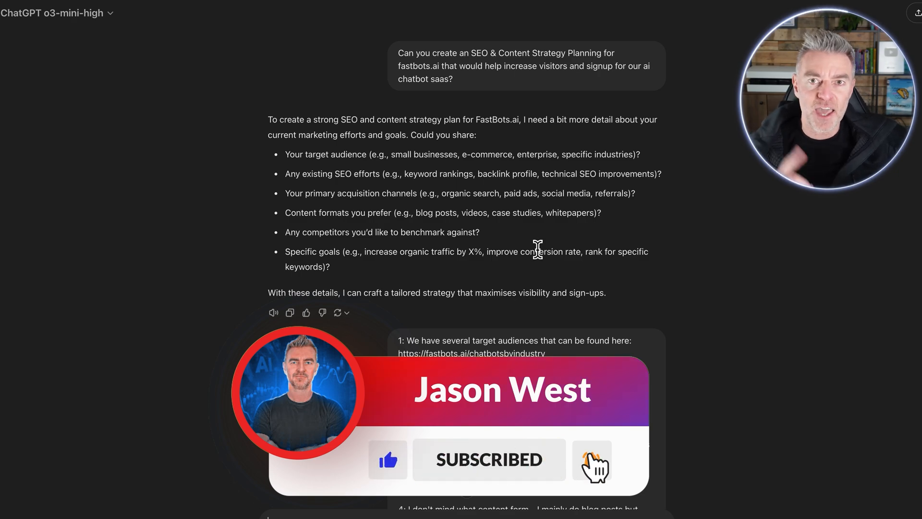